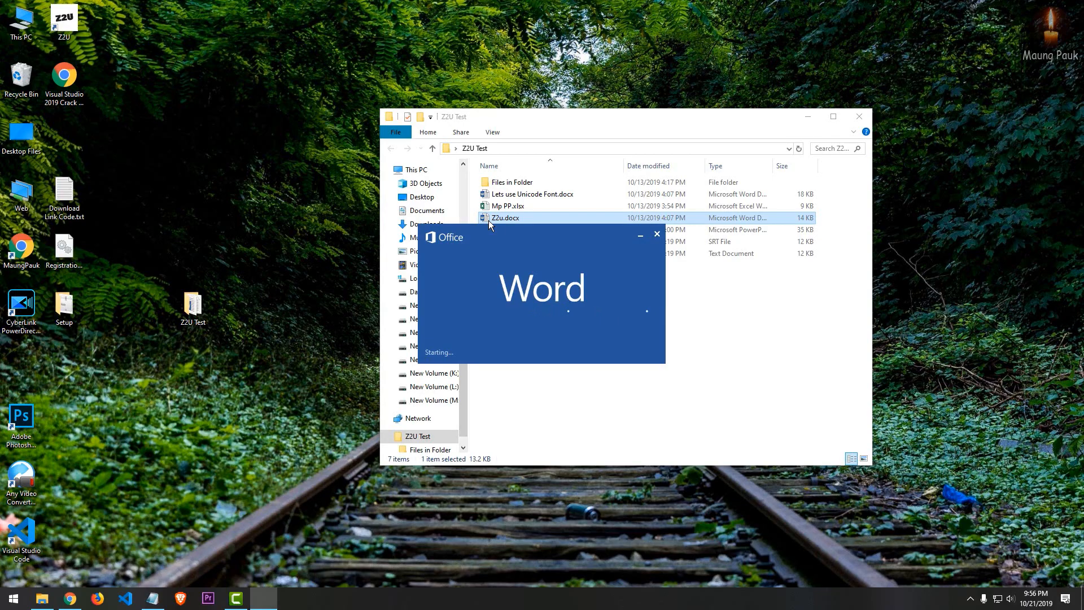
Step: Open Z2u.docx in Word from the Z2U Test folder
double_click(504, 216)
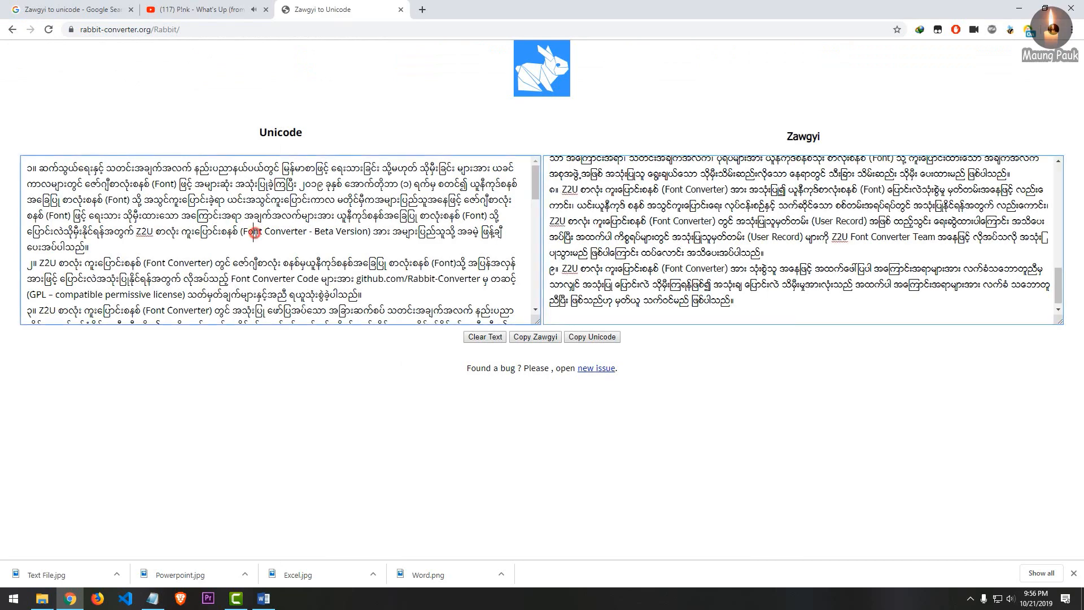
Step: Copy the converted Unicode Myanmar text with Rabbit Converter's Copy Unicode button
click(262, 598)
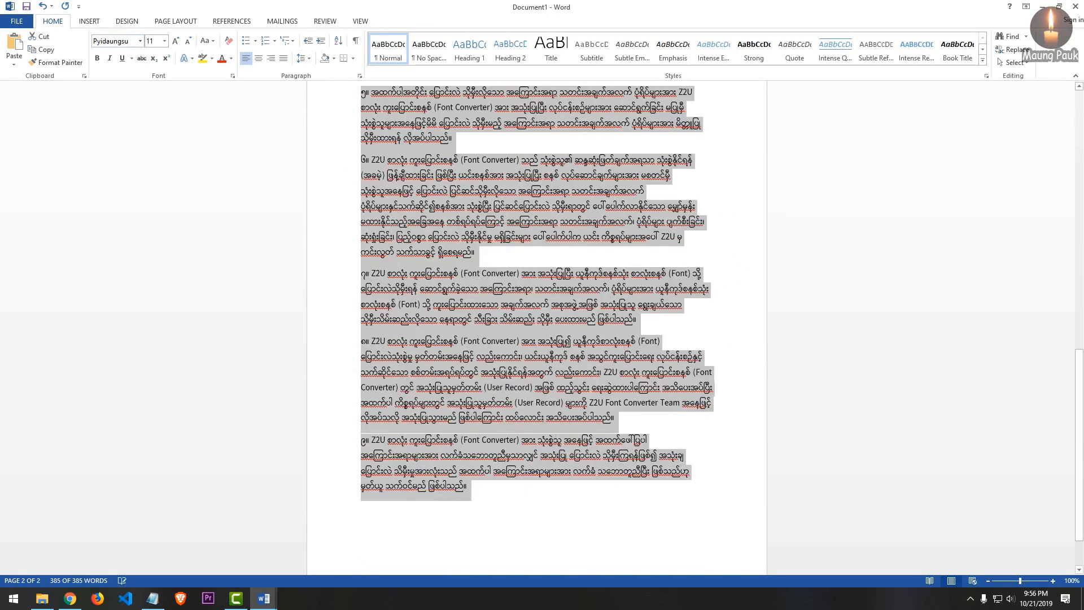
Step: Justify the pasted Myanmar paragraphs and bring up the Page Setup settings
click(282, 59)
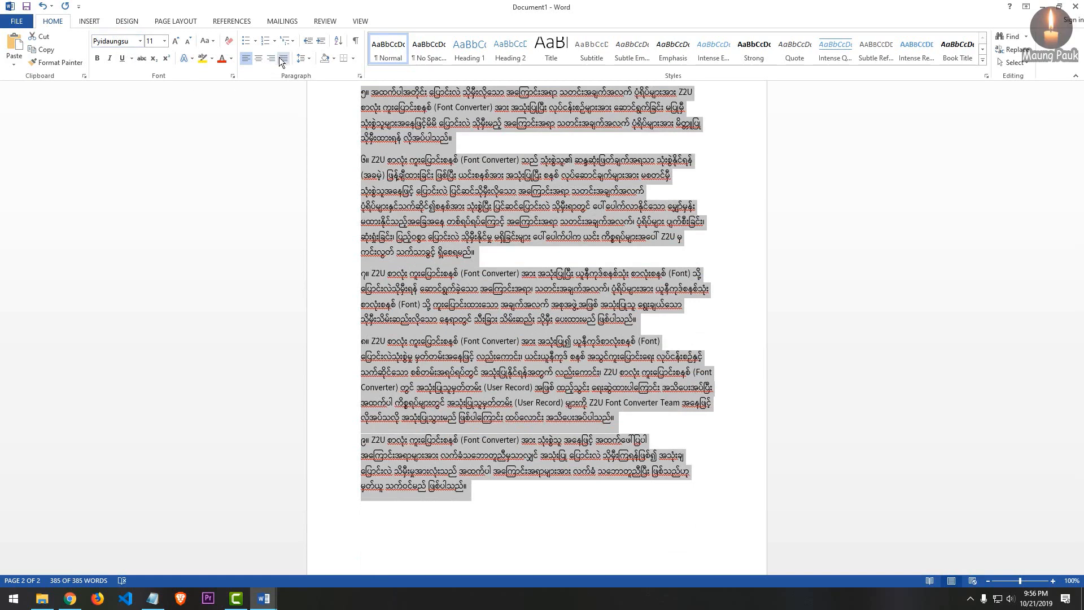
click(175, 21)
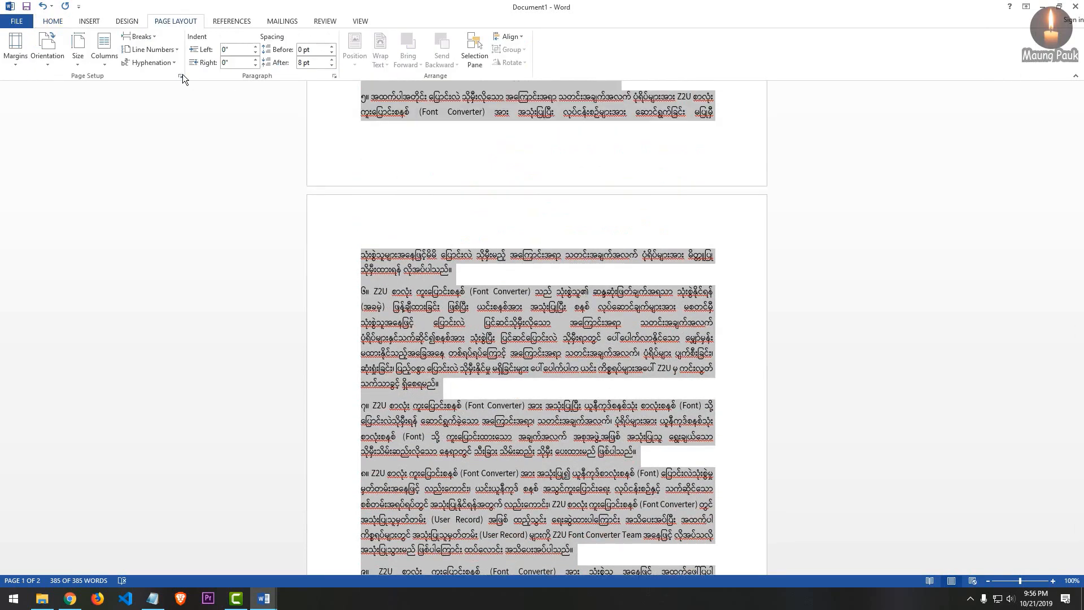
click(181, 76)
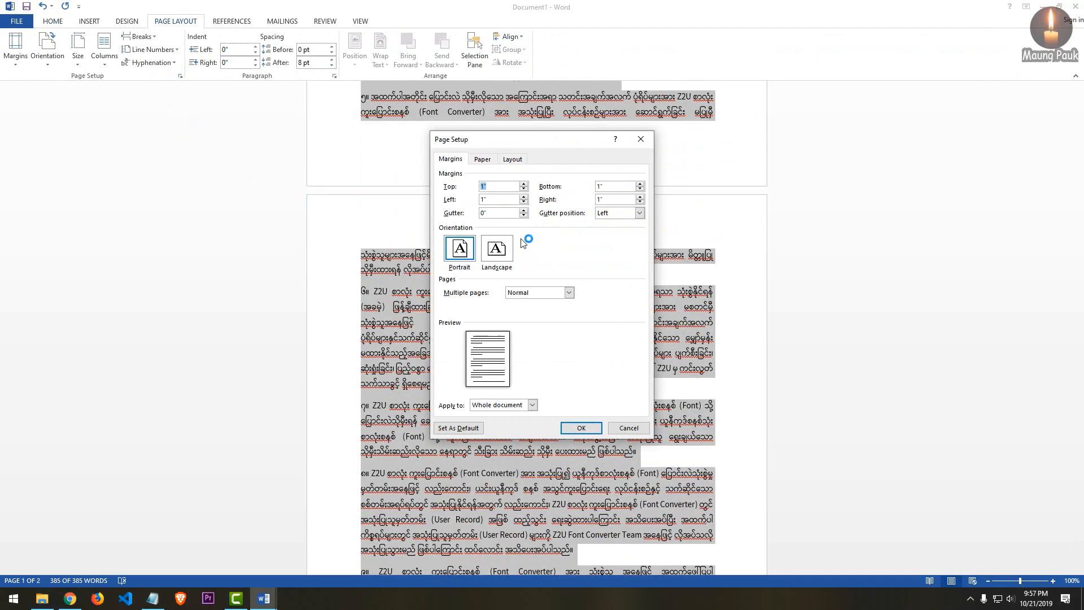
click(482, 158)
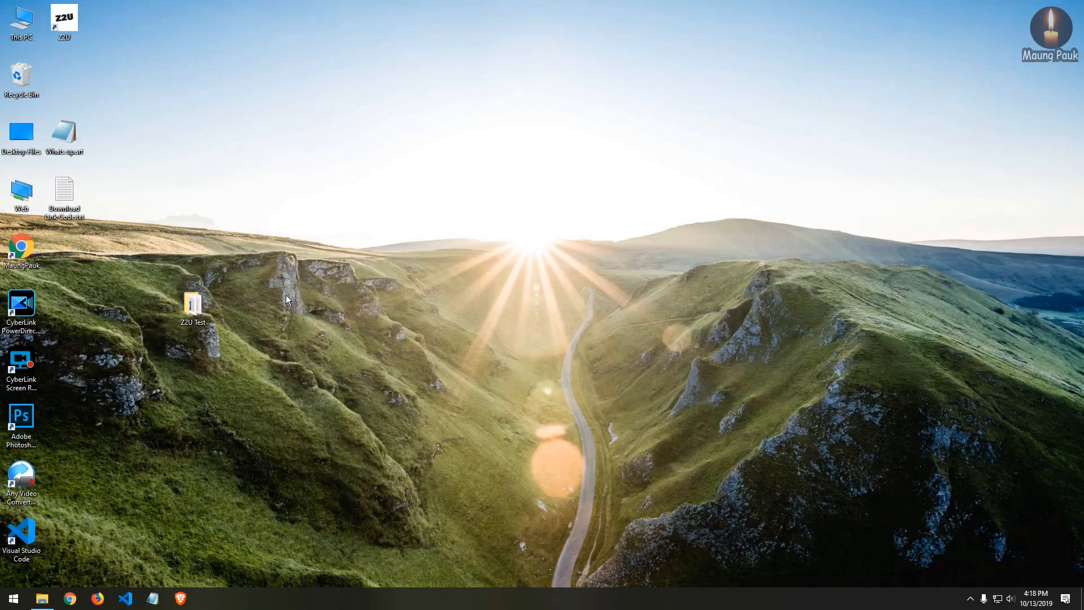
Step: Open the Z2U Test desktop folder and 'Lets use Unicode Font.docx' in Word
click(194, 307)
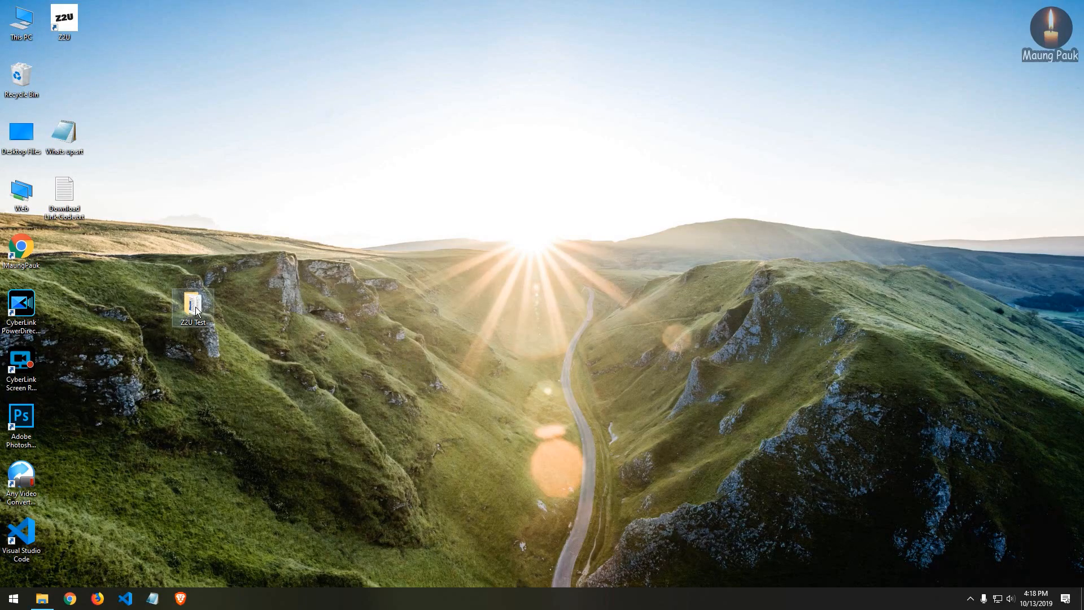
double_click(193, 302)
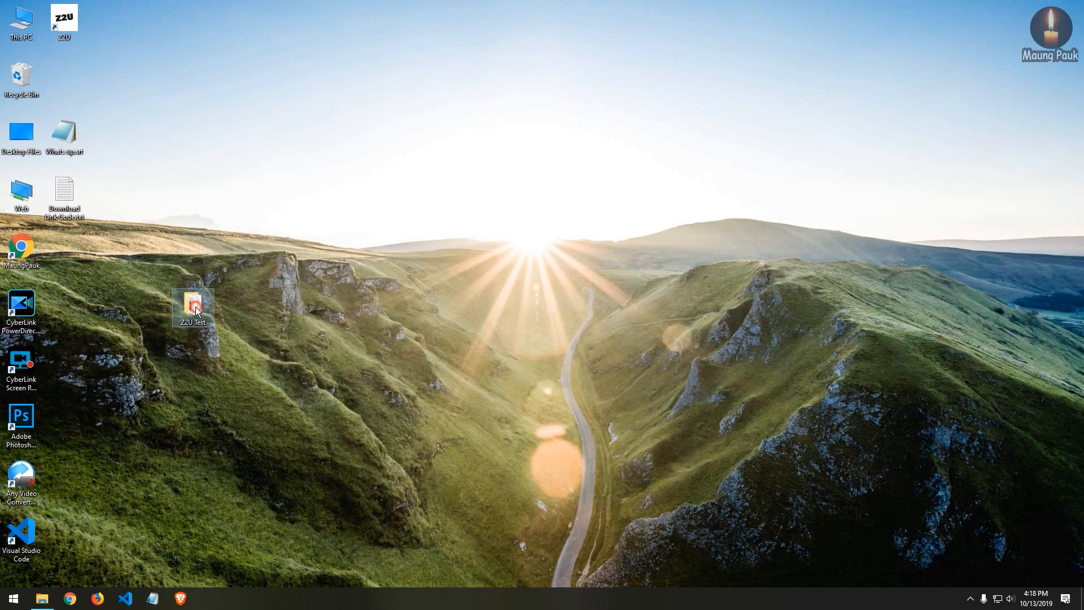
double_click(193, 306)
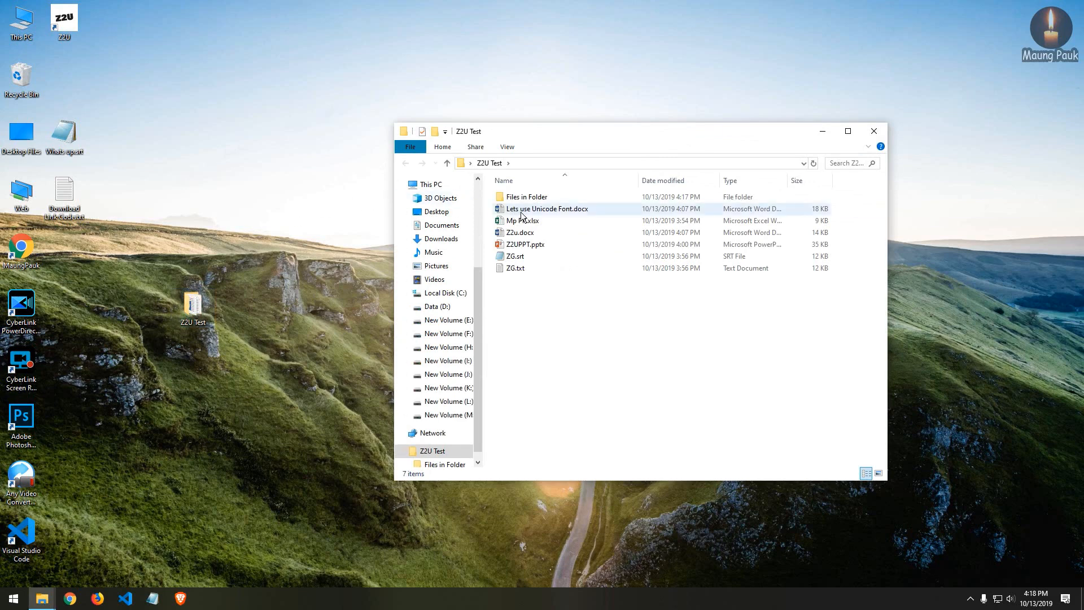
click(525, 244)
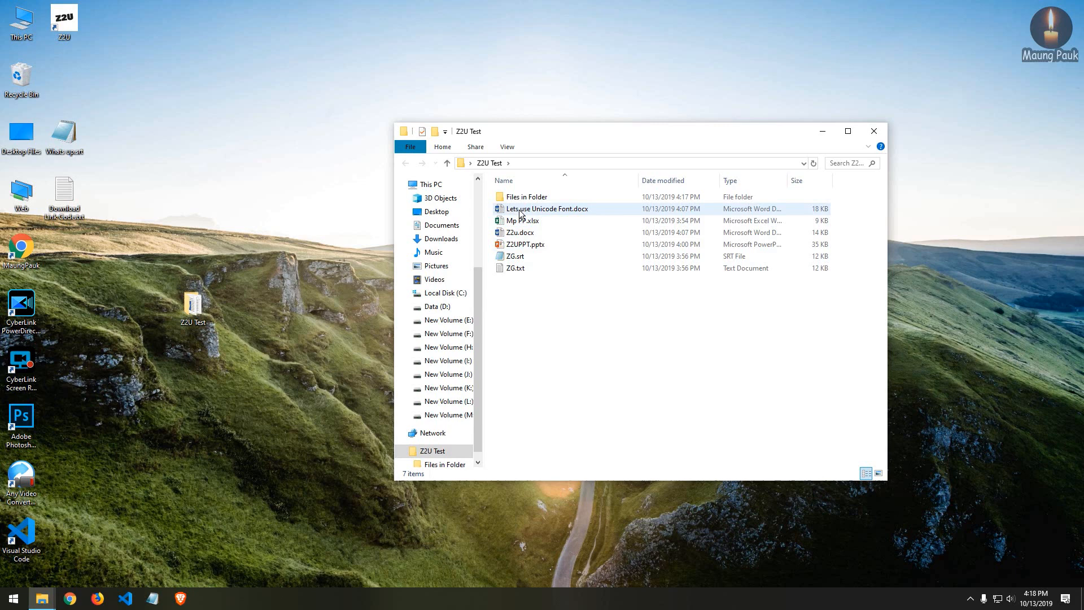
double_click(546, 208)
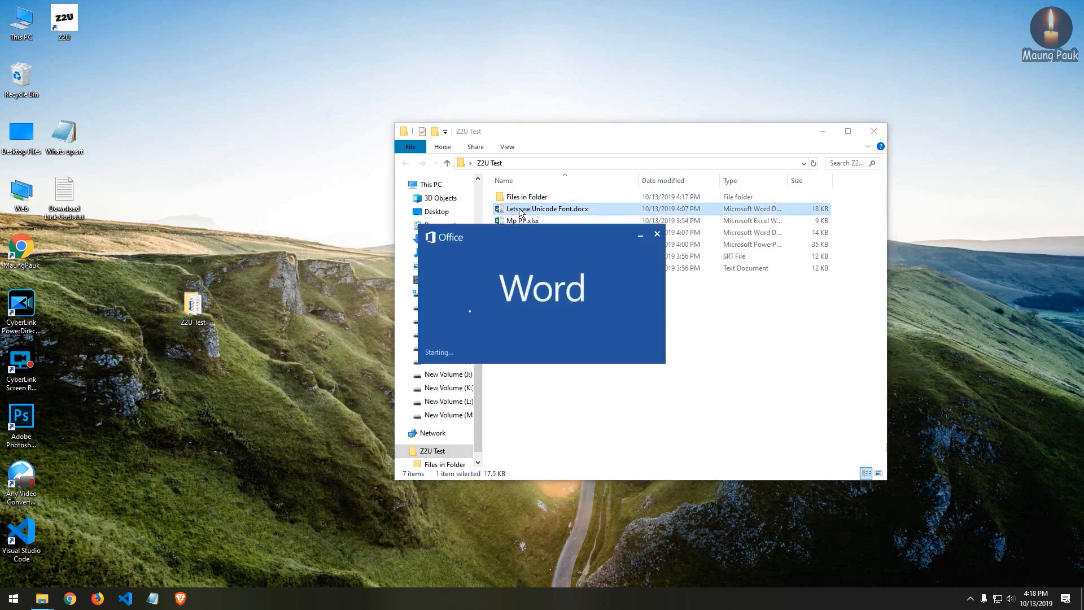
double_click(547, 208)
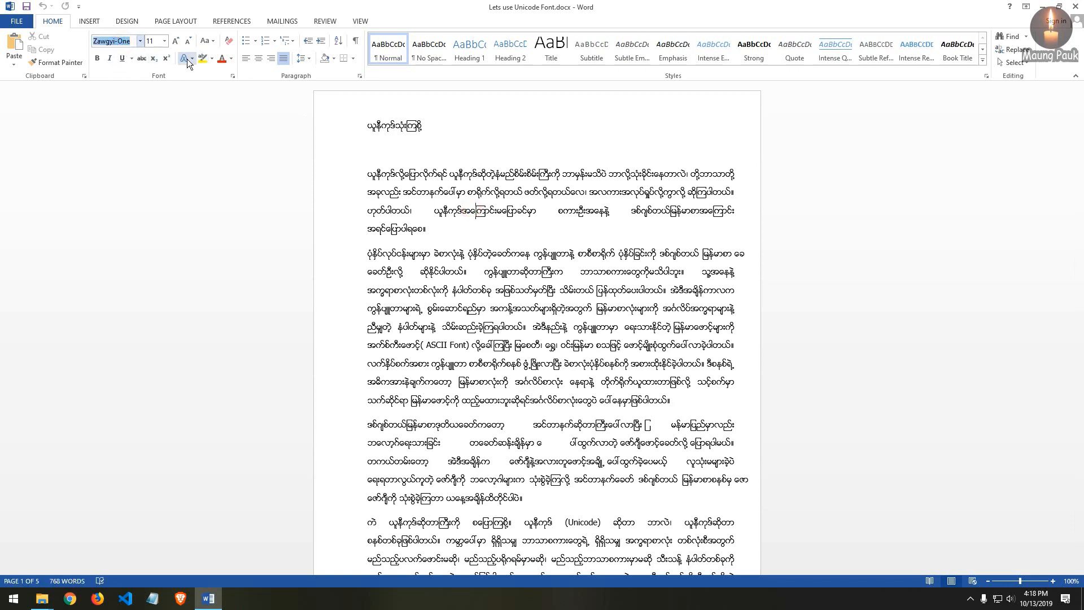
Step: Leave the Zawgyi-One Word document and move to ZG.srt's font settings in Notepad
click(207, 598)
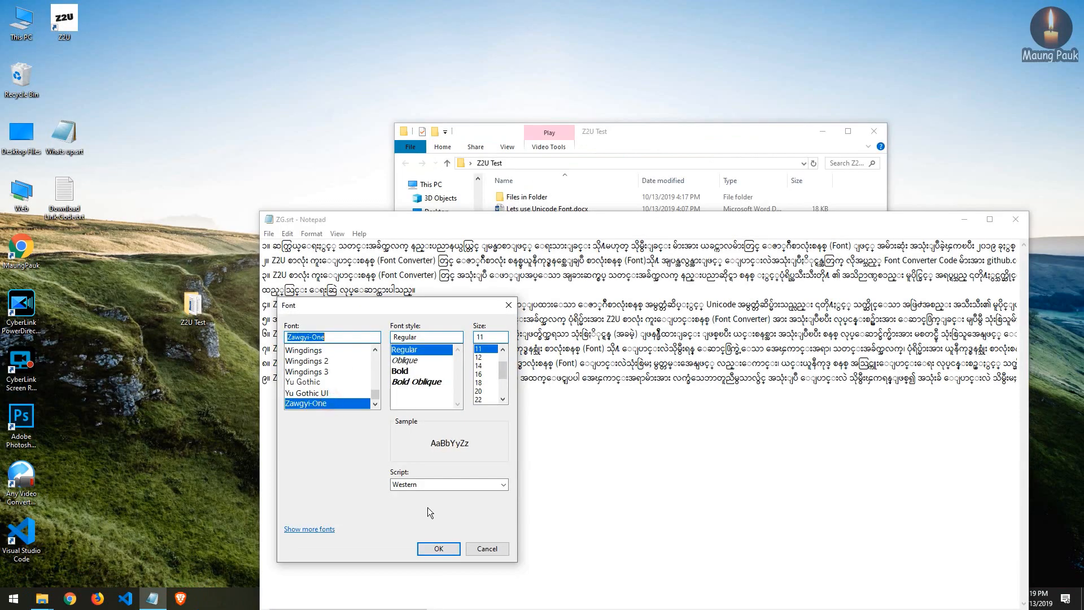
Step: Confirm the Zawgyi-One font for ZG.srt, then close Notepad
click(438, 548)
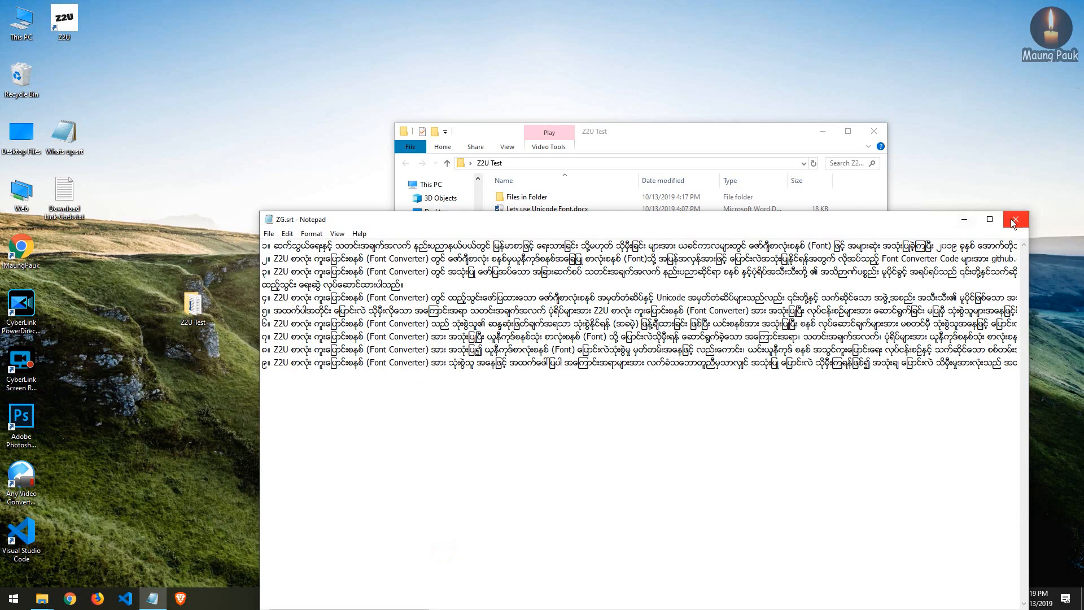
click(1014, 219)
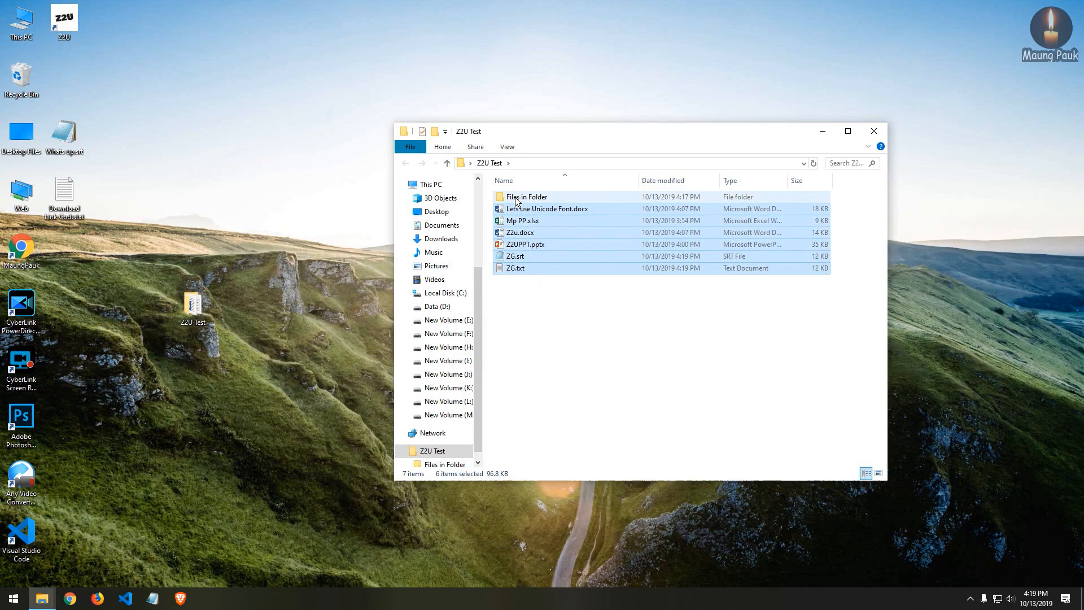
Step: Open the Files in Folder subfolder containing the six test files
double_click(527, 197)
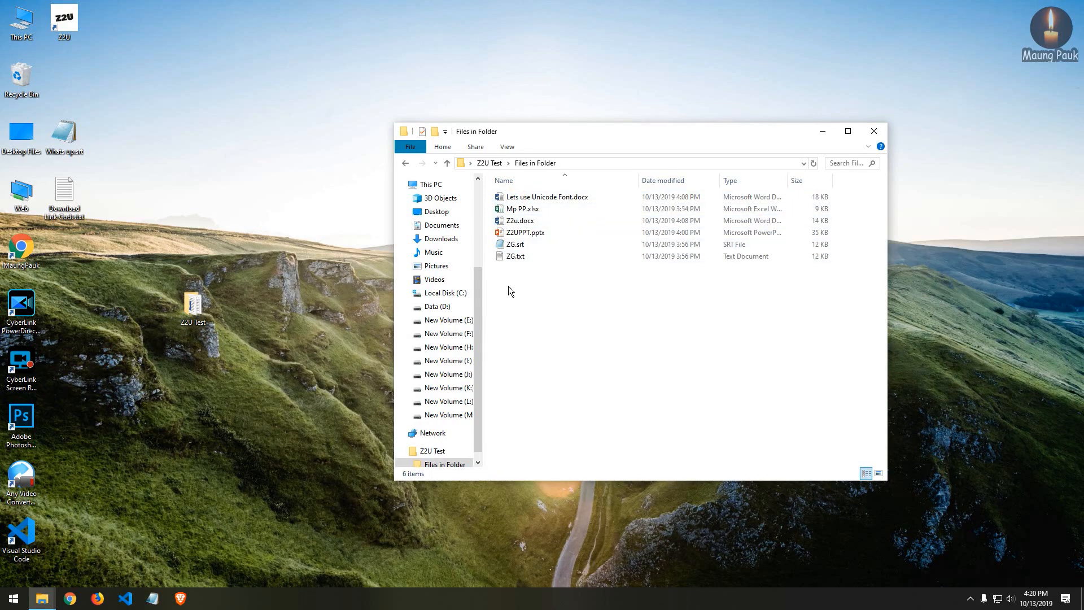
mouse_move(591, 170)
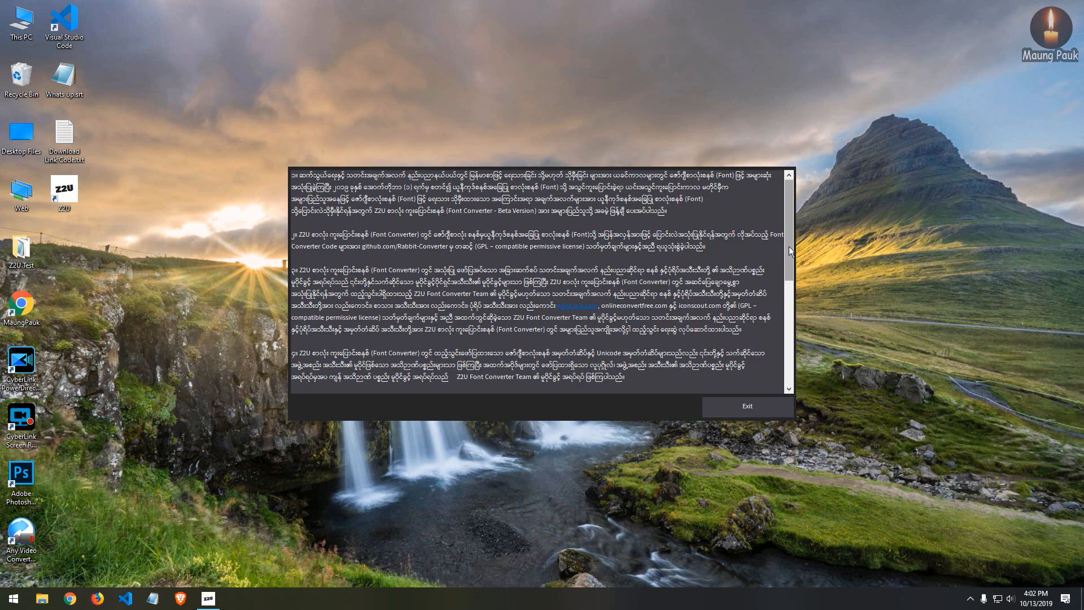
Step: Scroll through the converter's terms, tick the agreement checkbox and accept
scroll(down, 3)
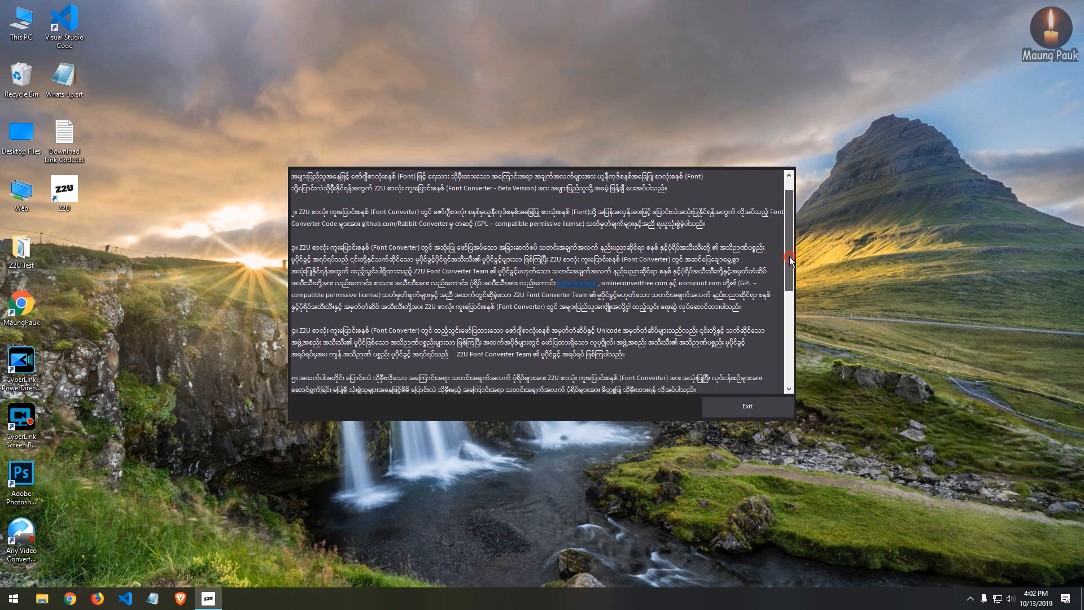
scroll(down, 3)
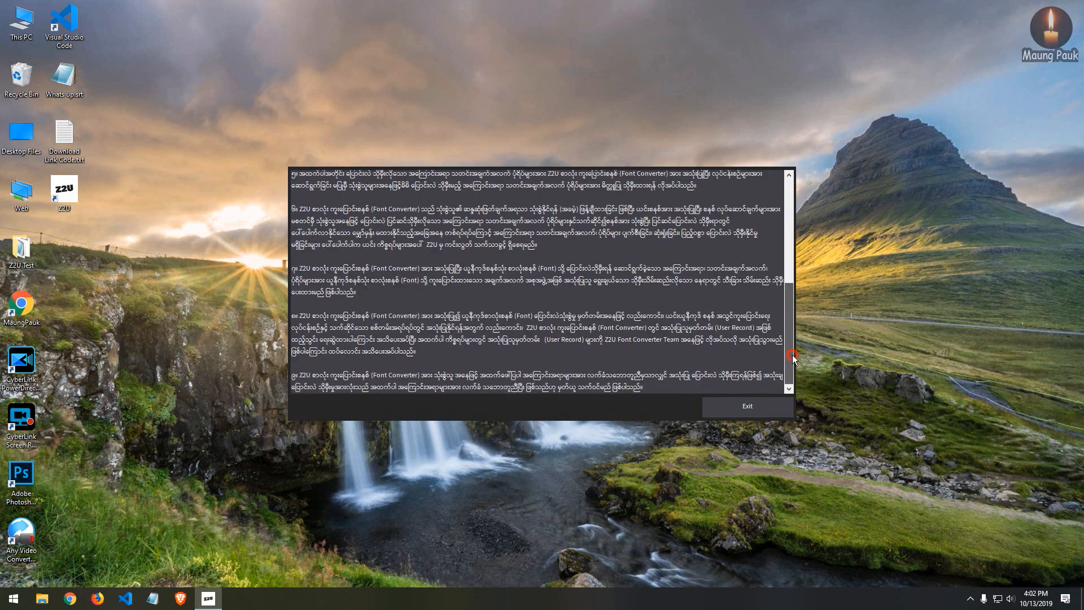
scroll(down, 3)
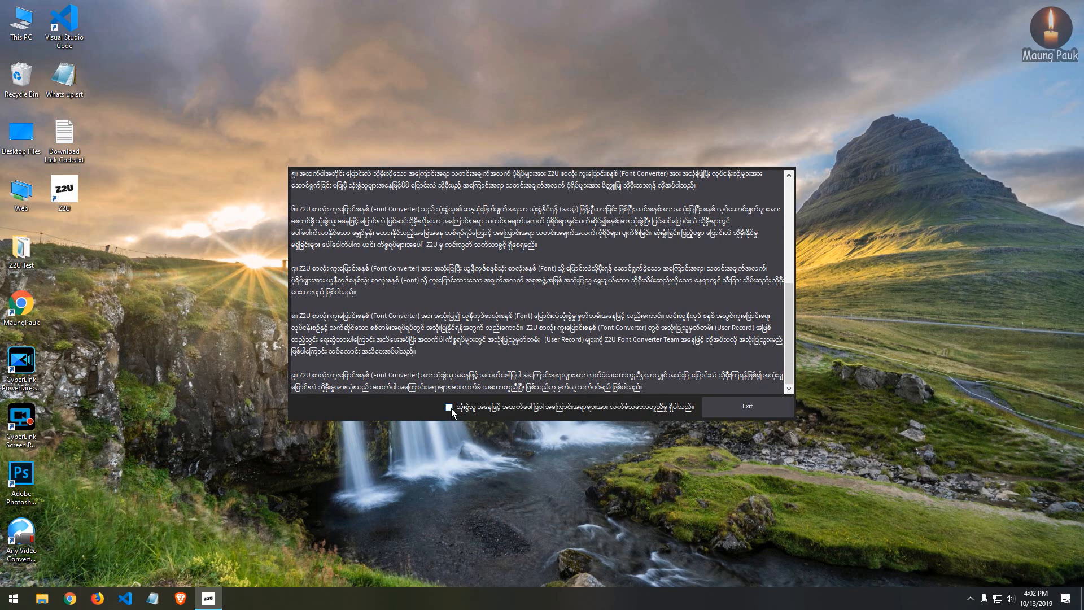
click(449, 407)
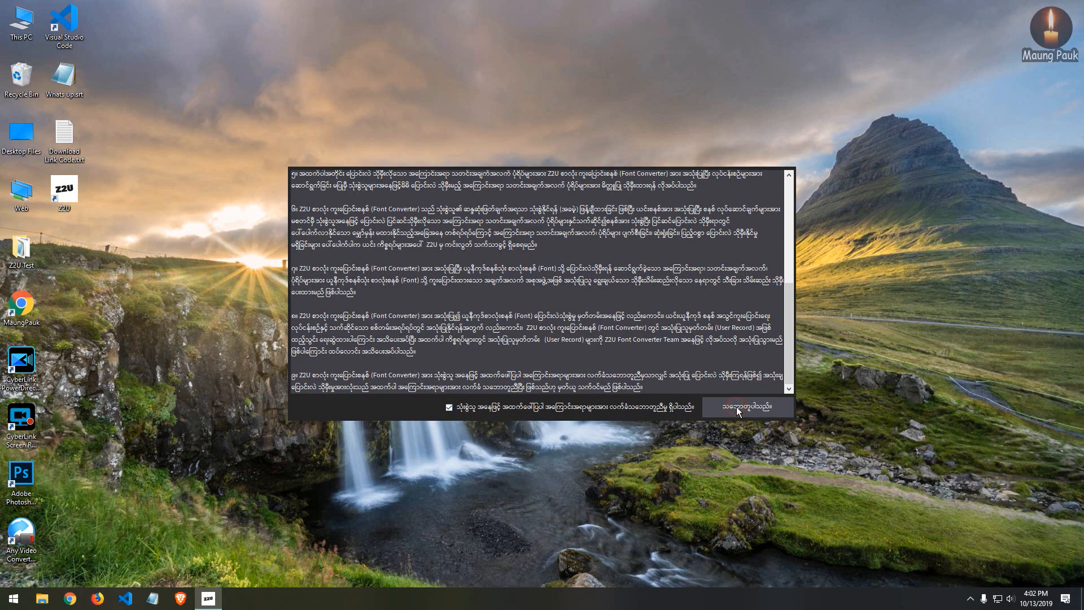
click(745, 406)
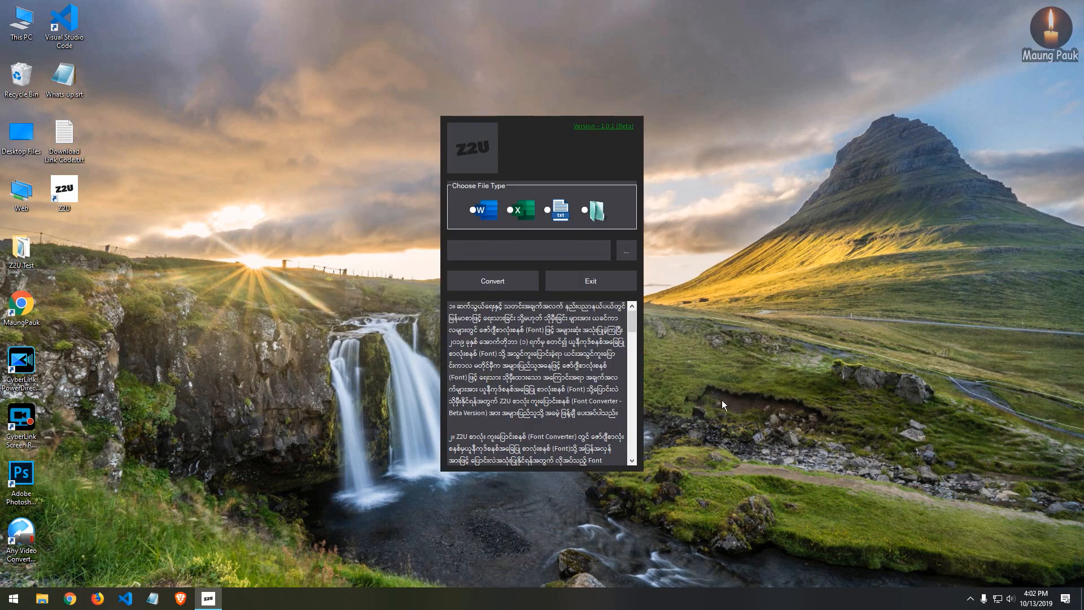
mouse_move(475, 210)
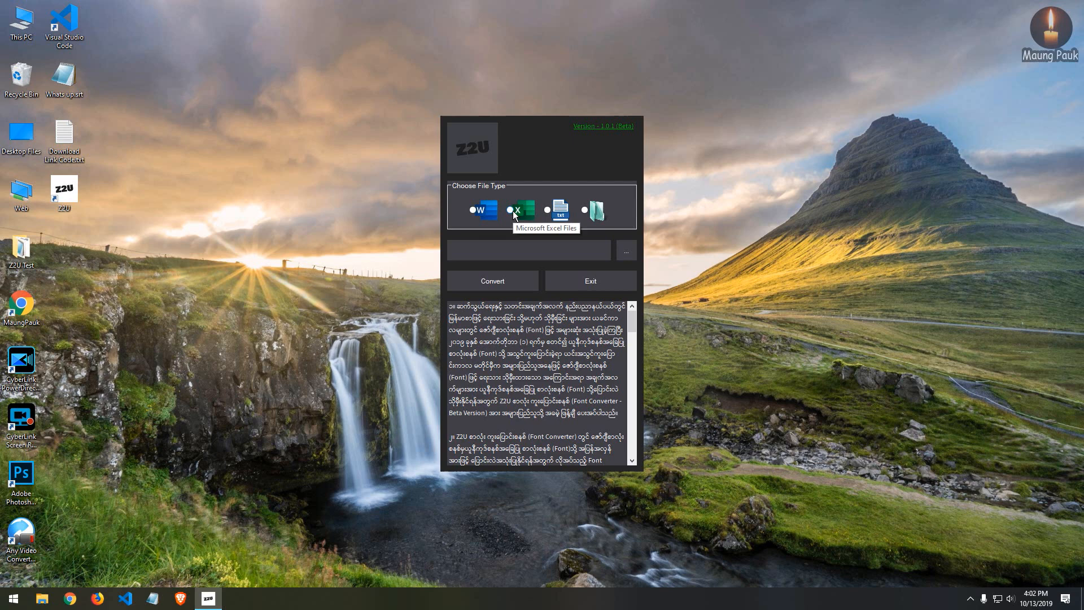
mouse_move(548, 212)
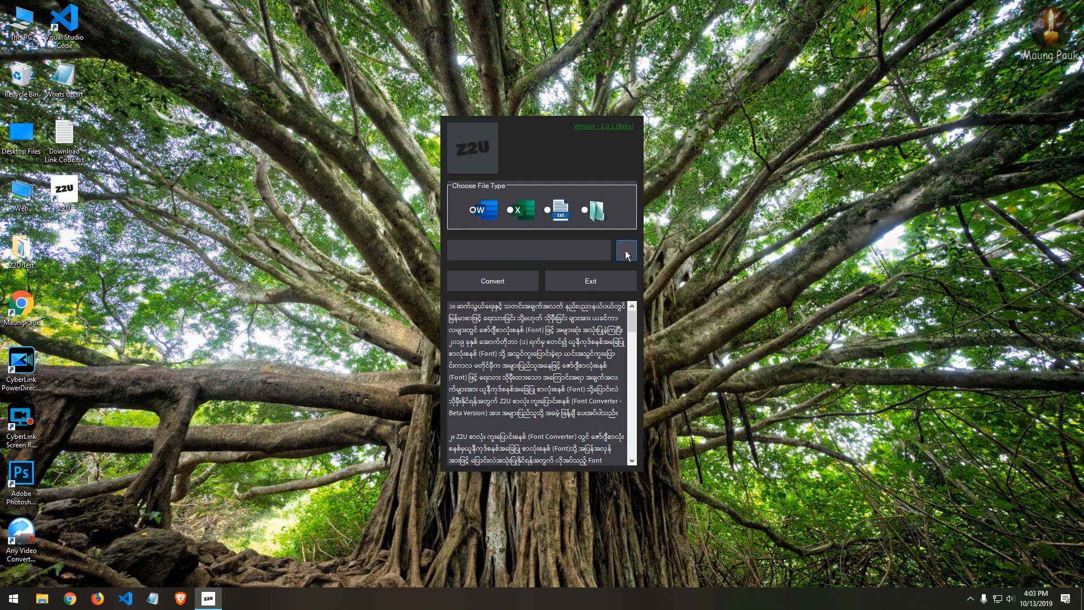
Step: Load Z2u.docx from Desktop > Z2U Test and start converting it
click(625, 250)
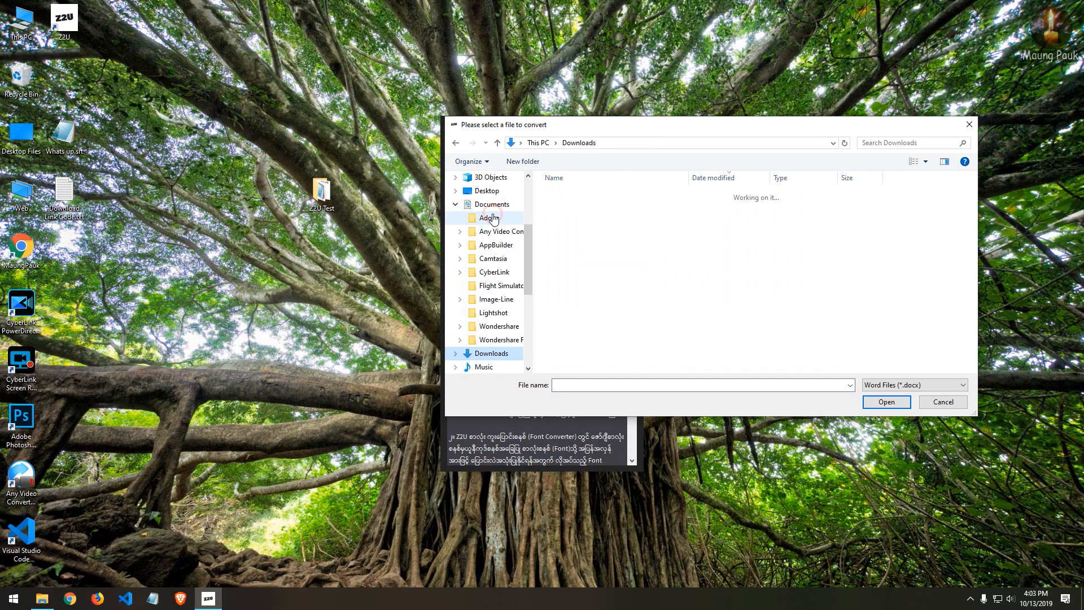
click(487, 191)
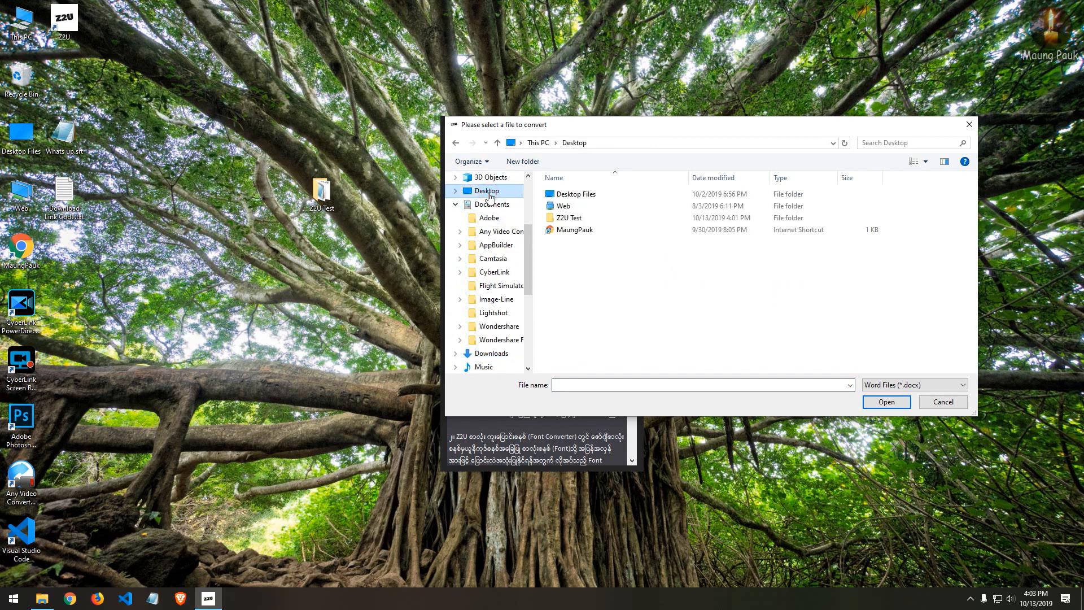
click(567, 218)
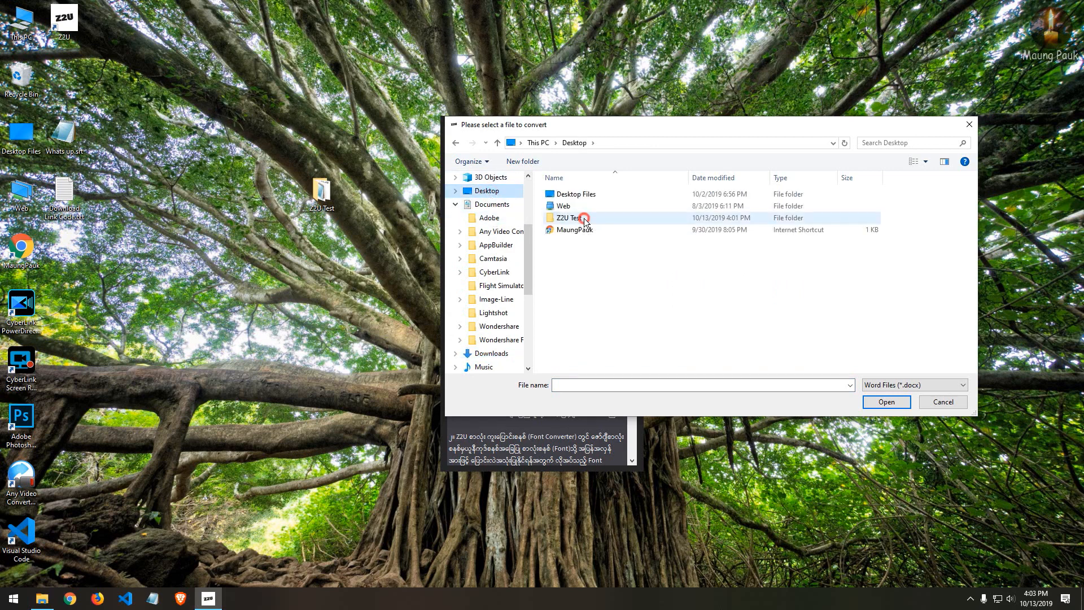
double_click(567, 218)
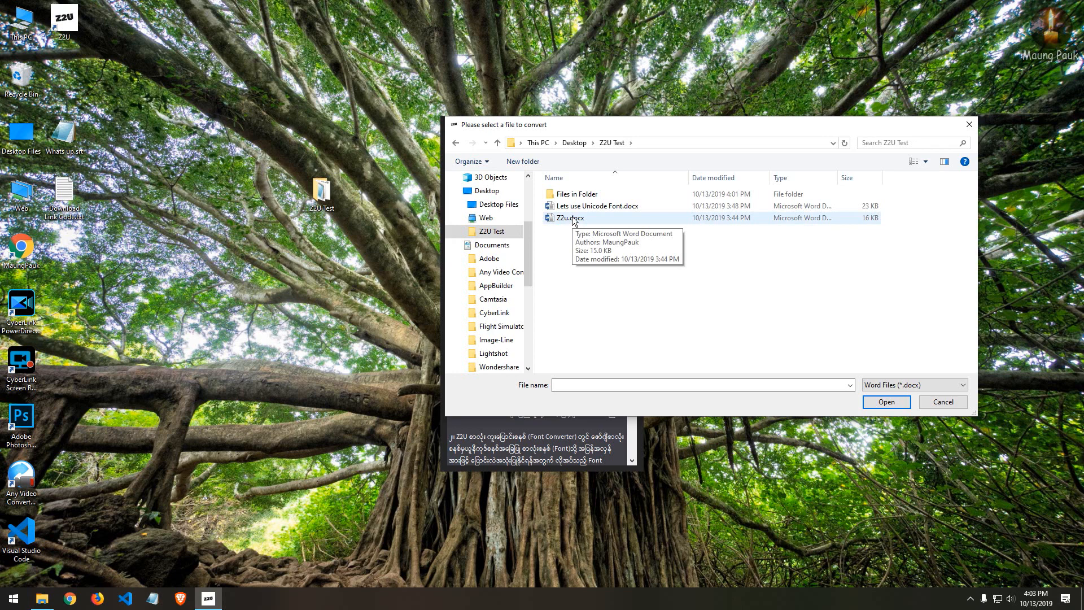
click(569, 218)
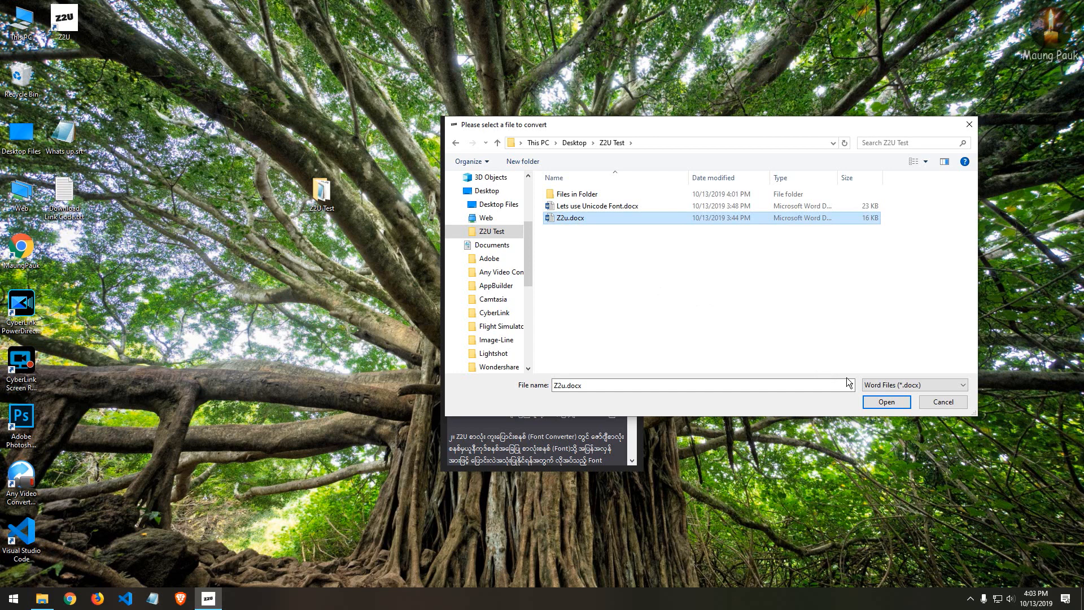
click(886, 401)
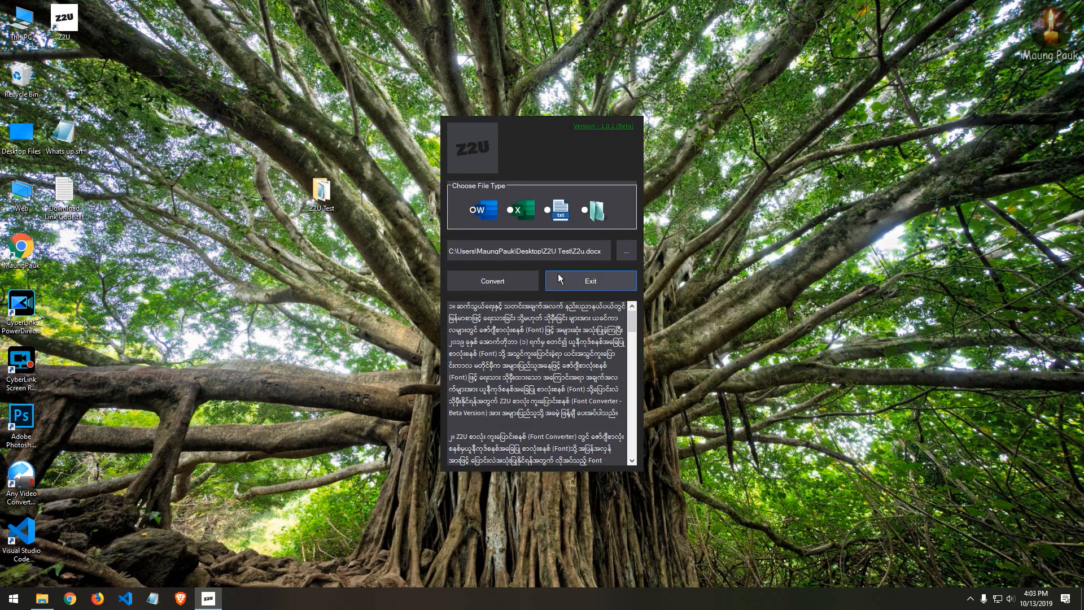
click(492, 281)
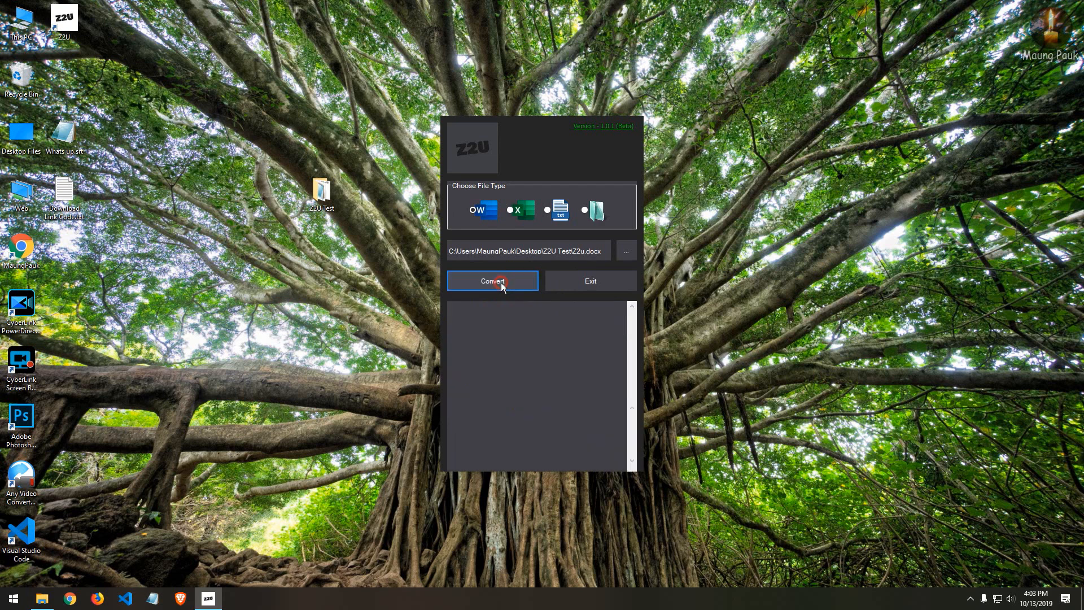
Step: Re-run Convert on Z2u.docx to produce the Unicode copy Z2u_UNI.docx
click(493, 280)
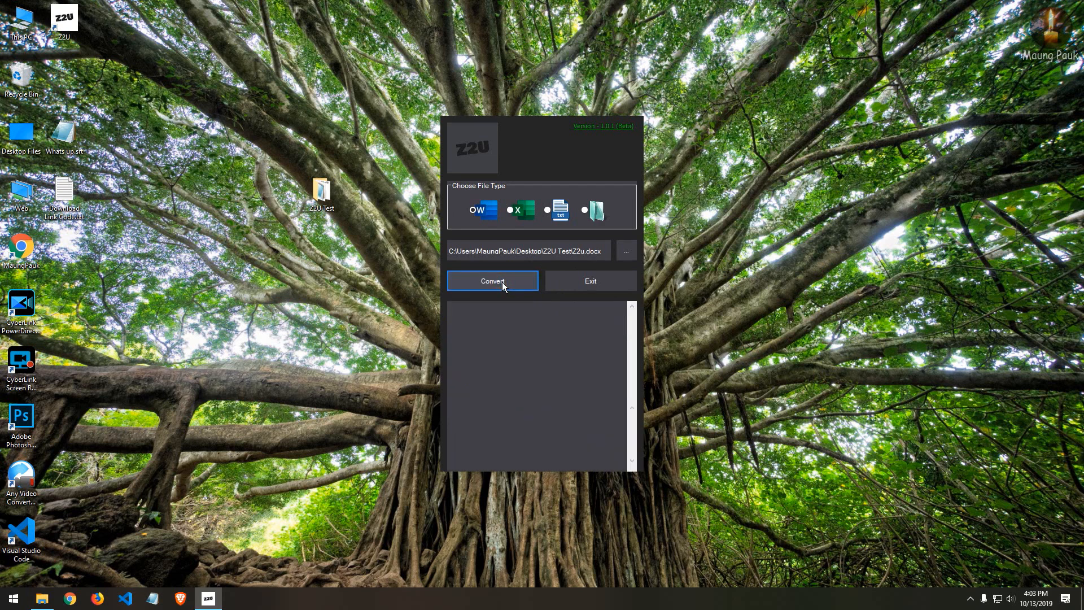
click(492, 281)
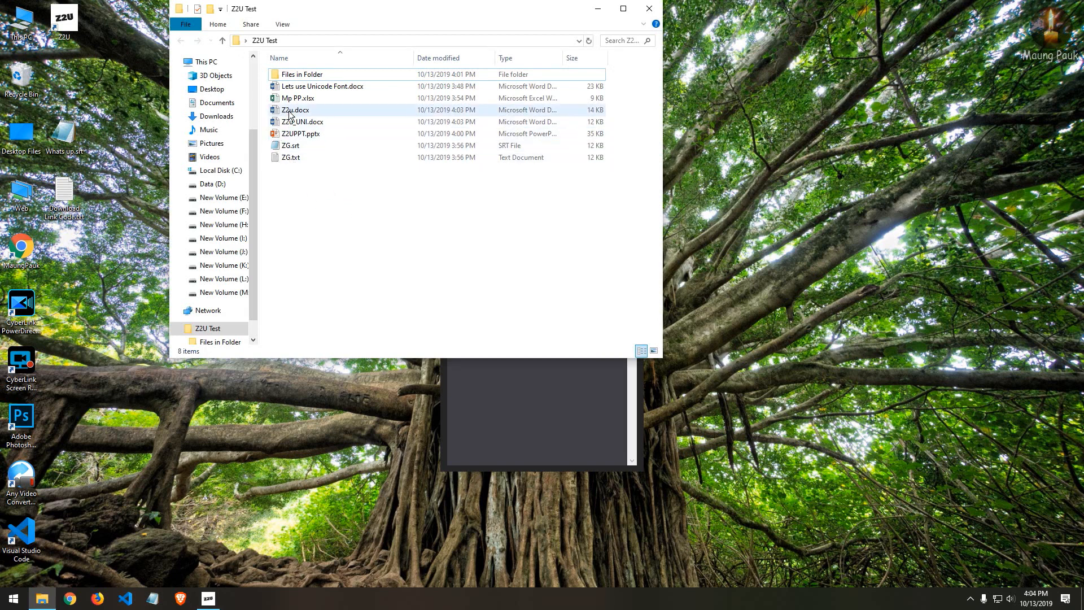
Step: Select Z2u_UNI.docx in the Z2U Test folder and open it
click(302, 122)
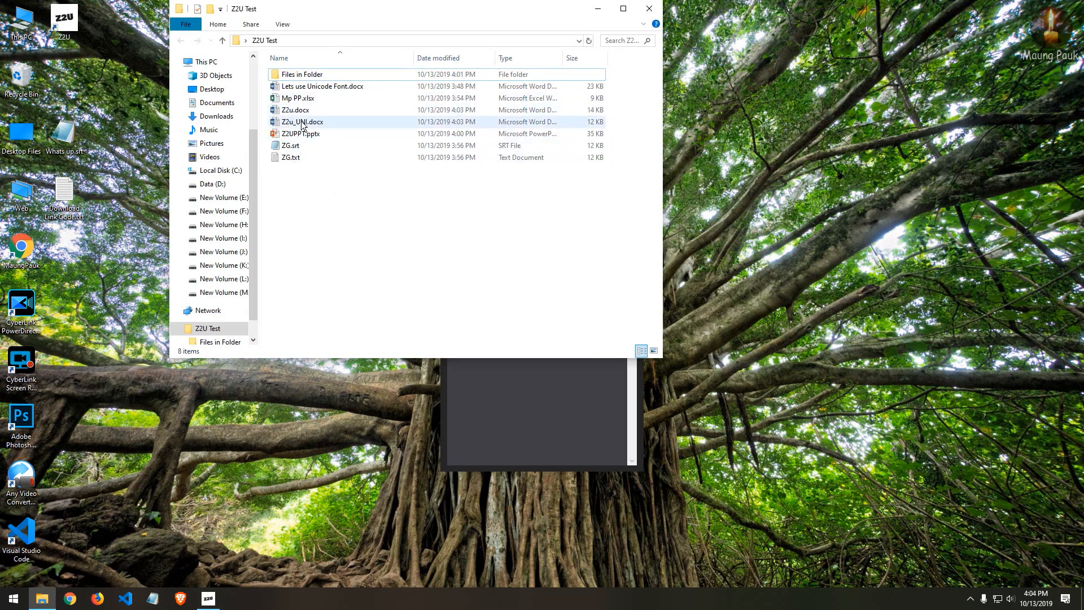
mouse_move(311, 124)
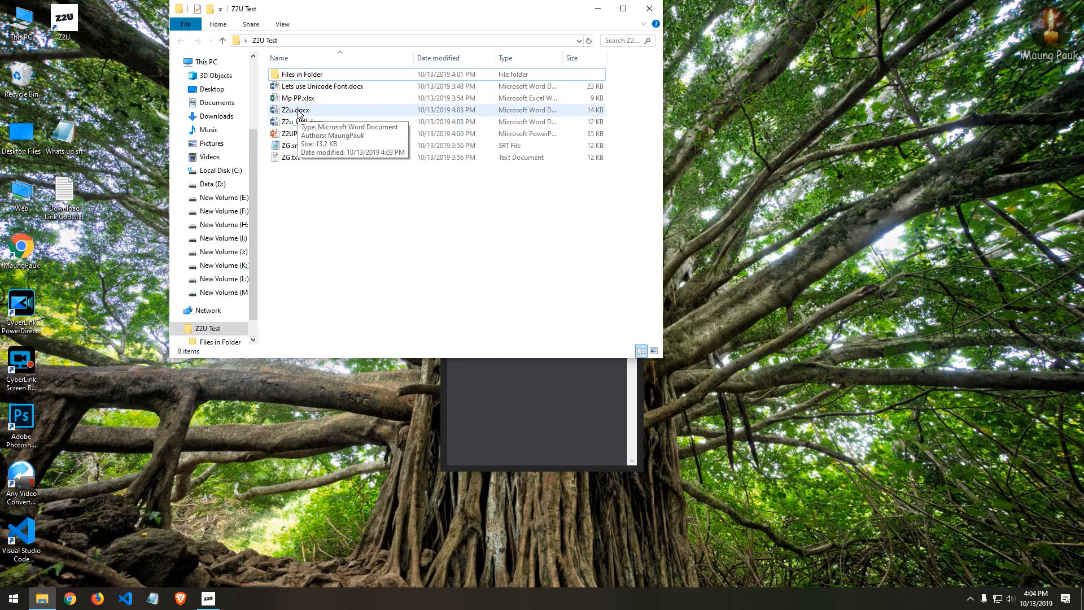
click(302, 122)
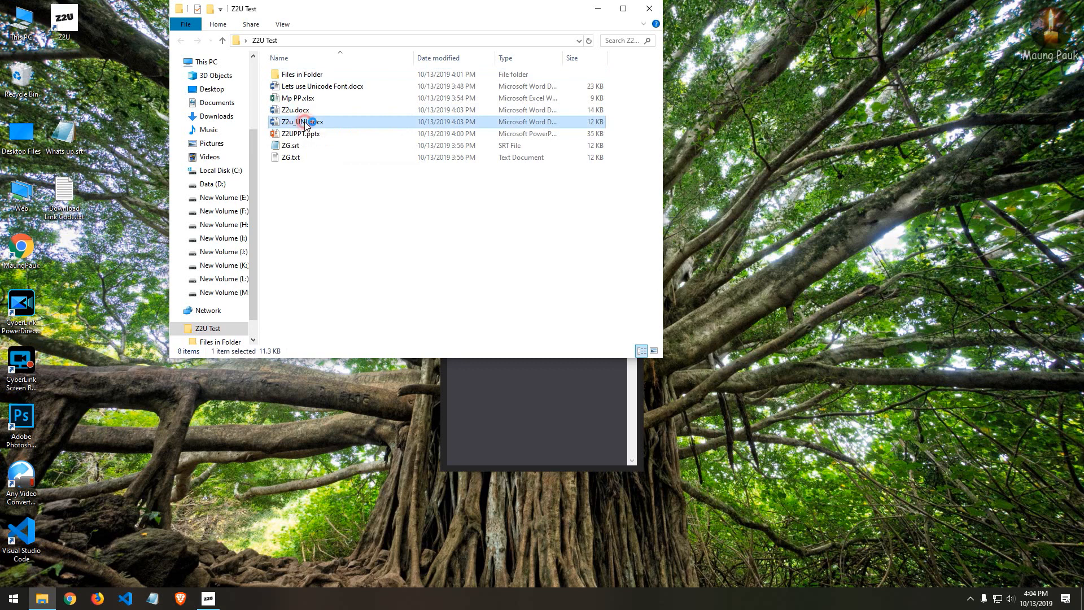
double_click(302, 122)
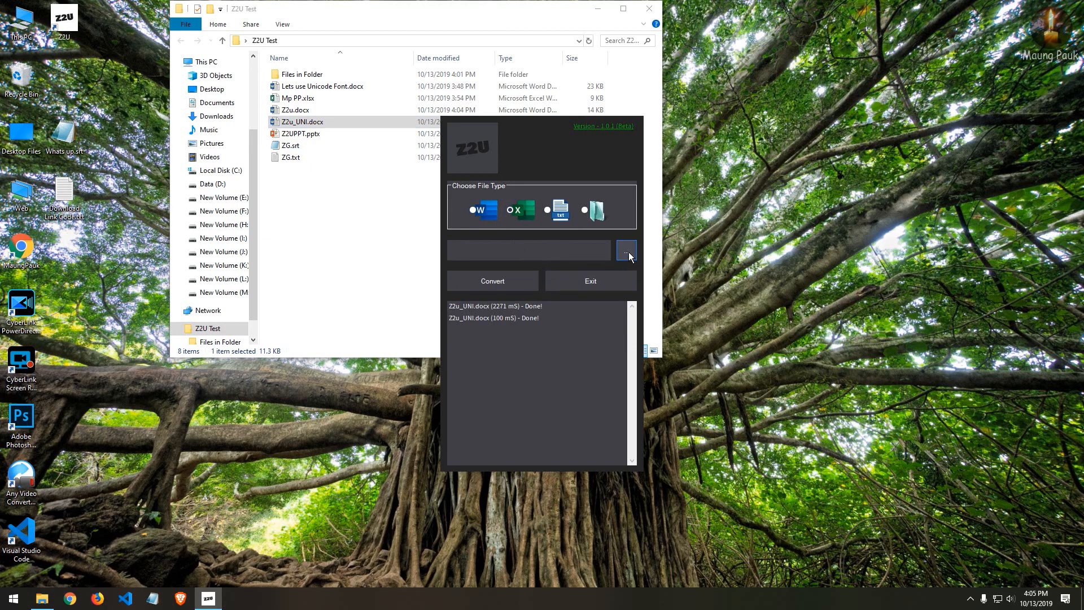
Step: Browse to Desktop > Z2U Test, pick Mp PP.xlsx and load it for conversion
click(625, 251)
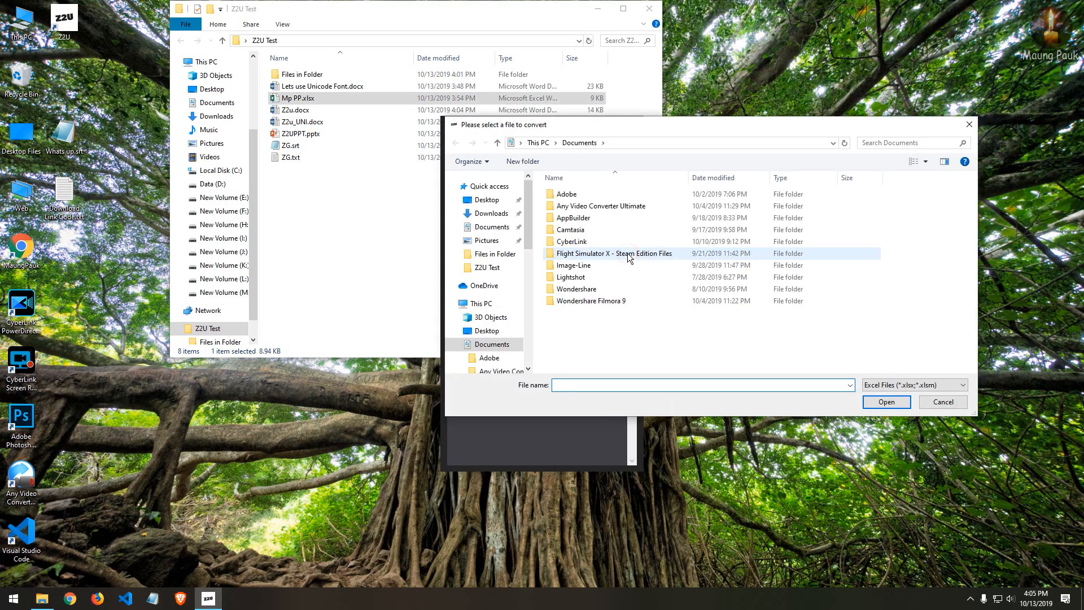
click(486, 200)
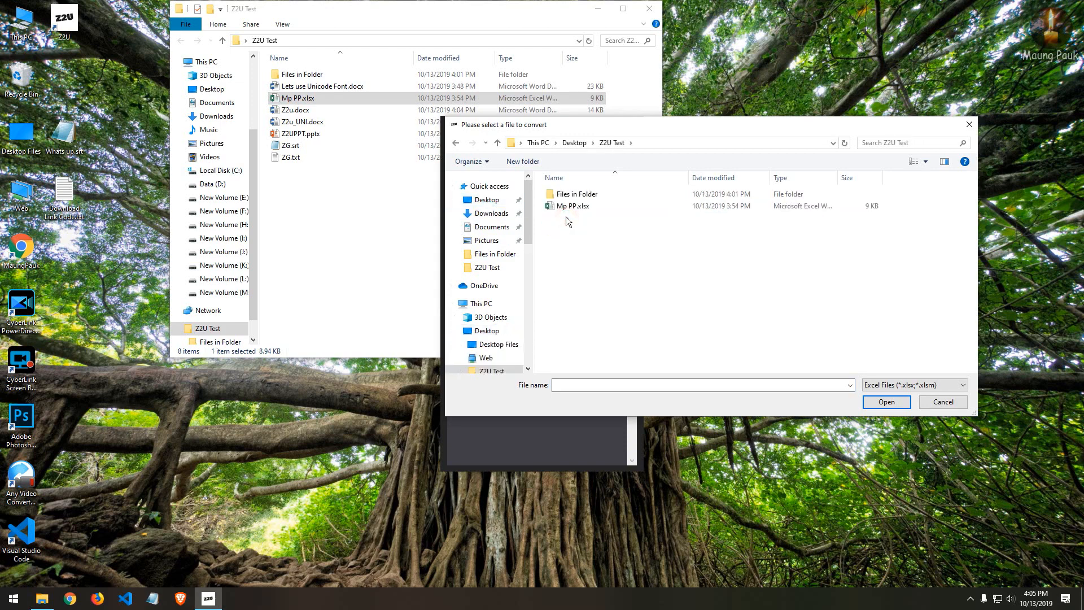
click(572, 206)
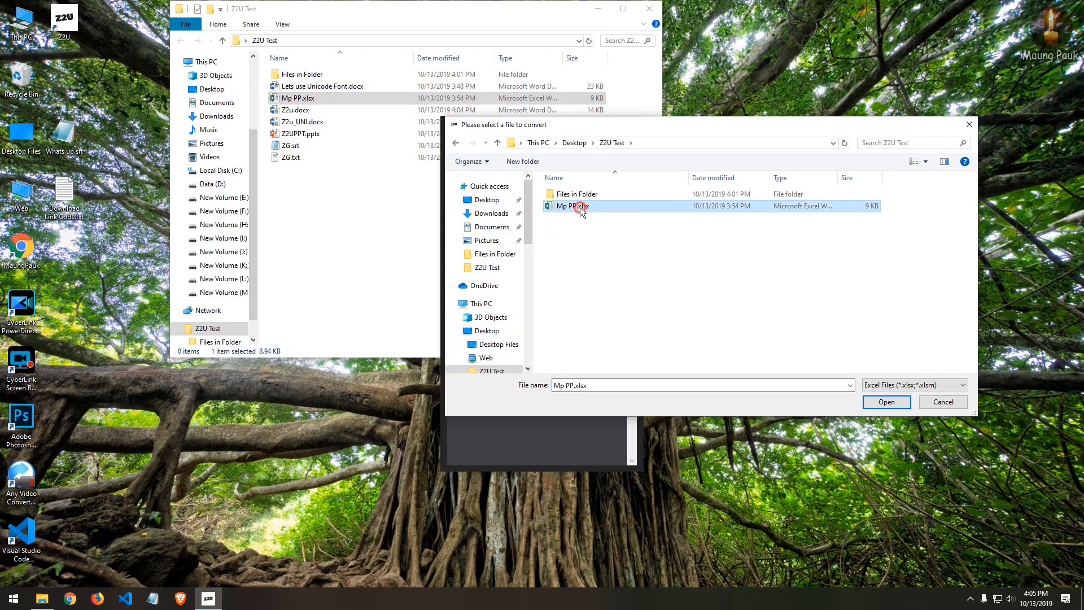
click(886, 401)
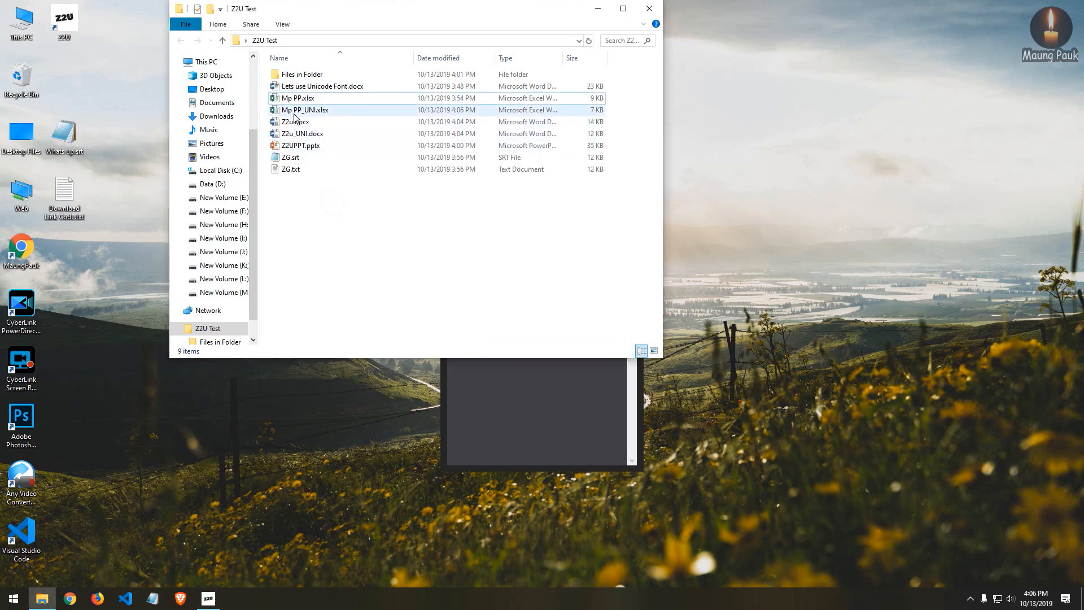
mouse_move(305, 110)
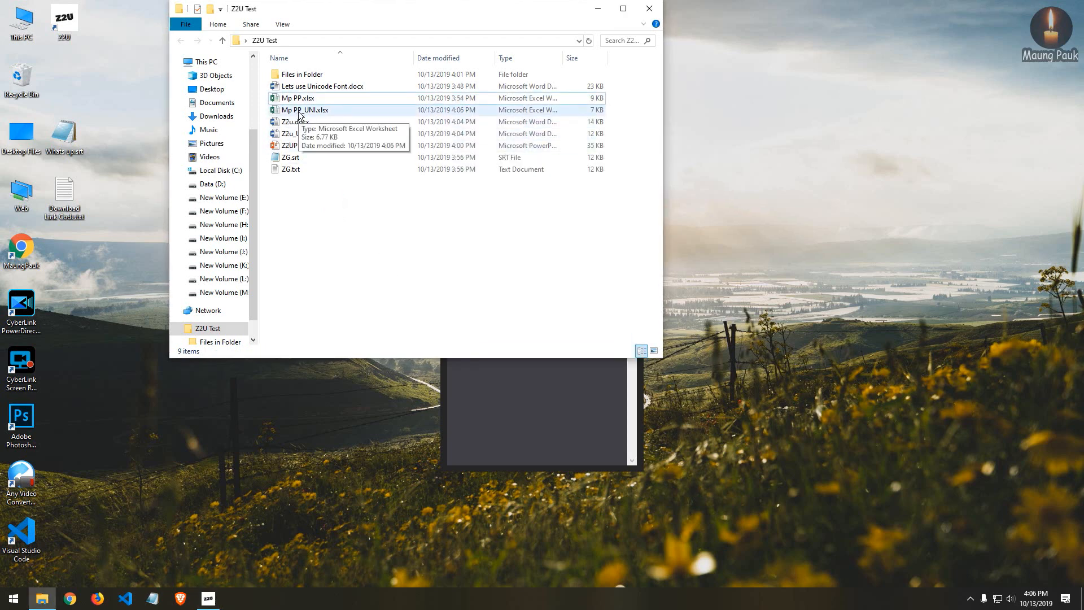
Step: Open Mp PP_UNI.xlsx in Excel, then the Files in Folder subfolder
double_click(304, 110)
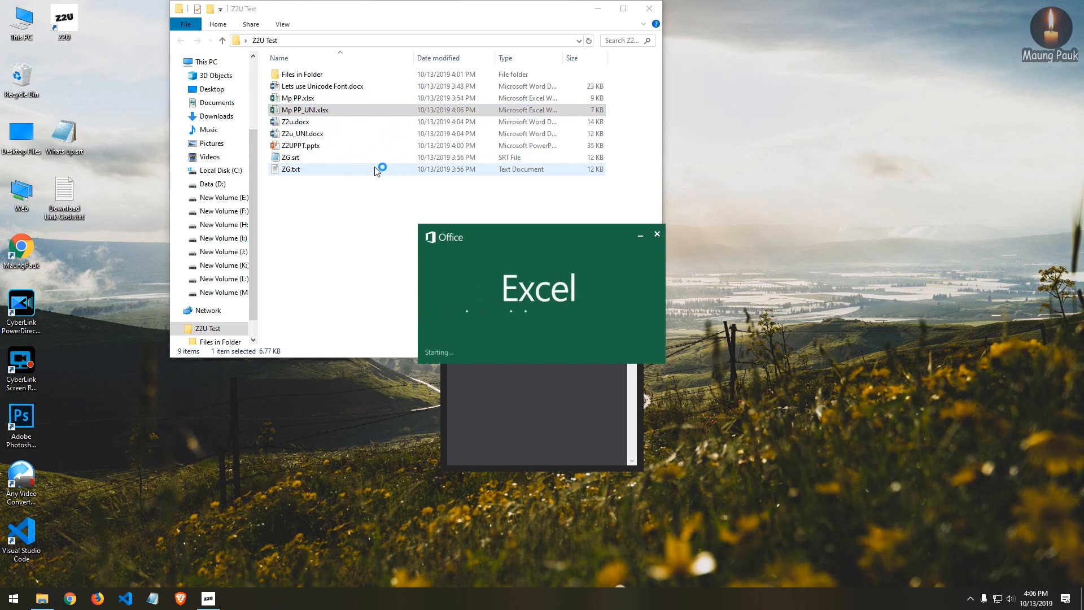
double_click(306, 110)
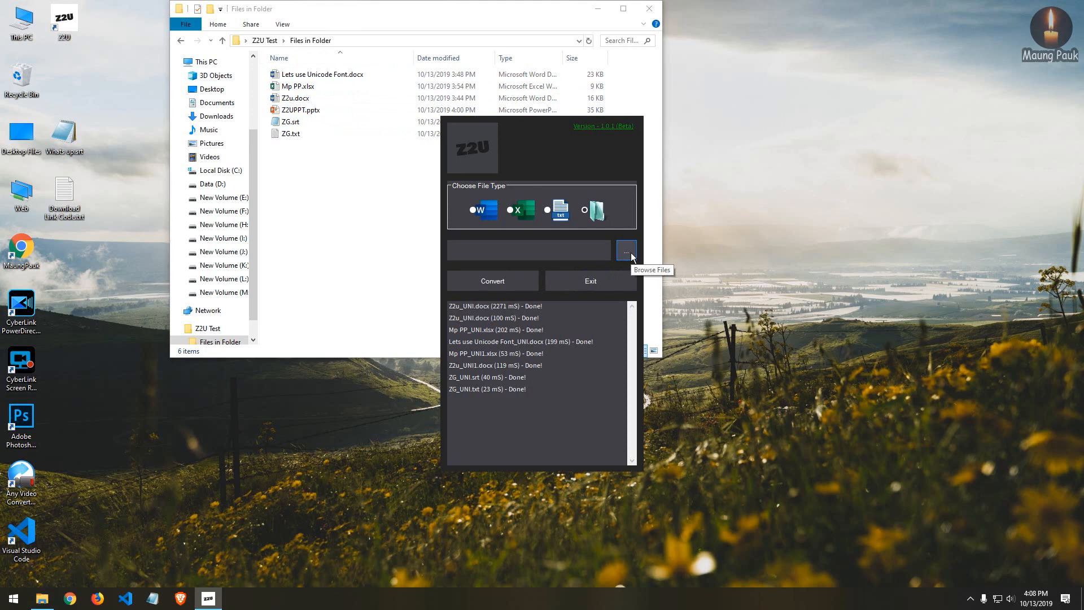
Step: Browse to Desktop > Z2U Test > Files in Folder and load Z2u.docx
click(625, 250)
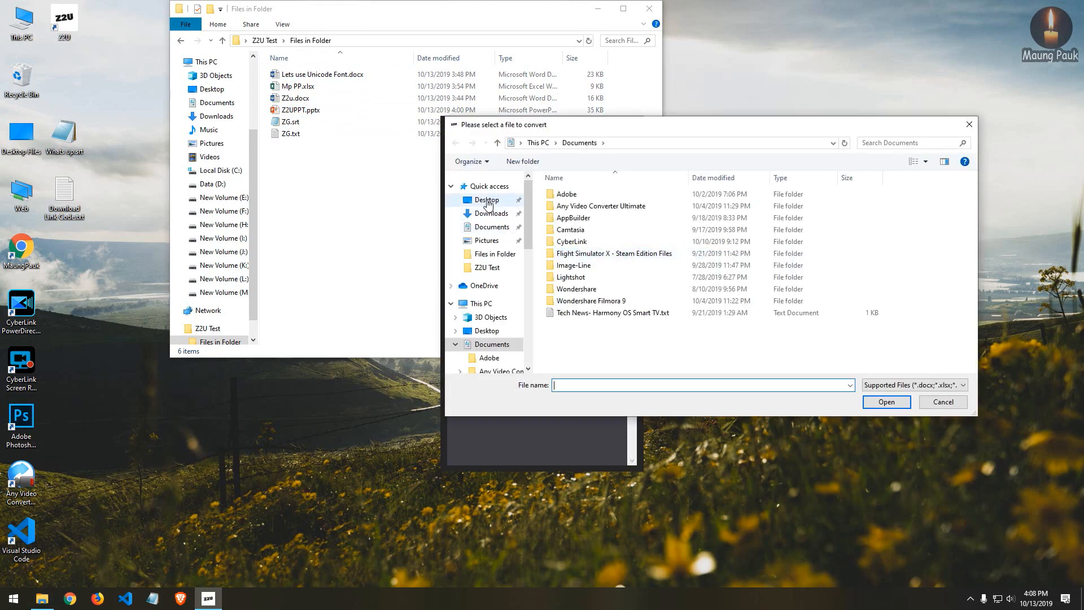
click(487, 200)
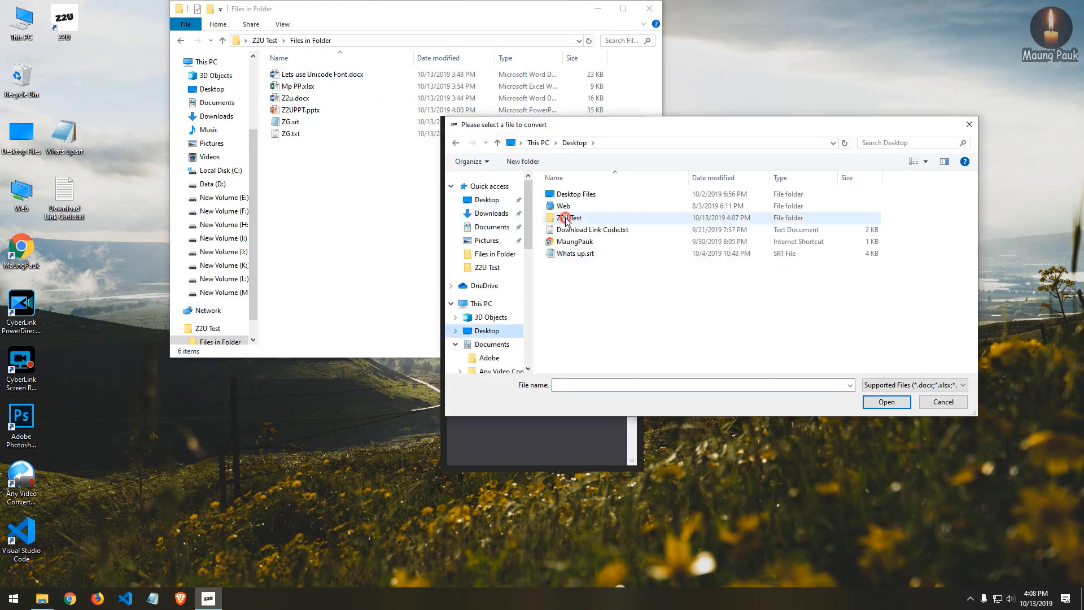
double_click(569, 218)
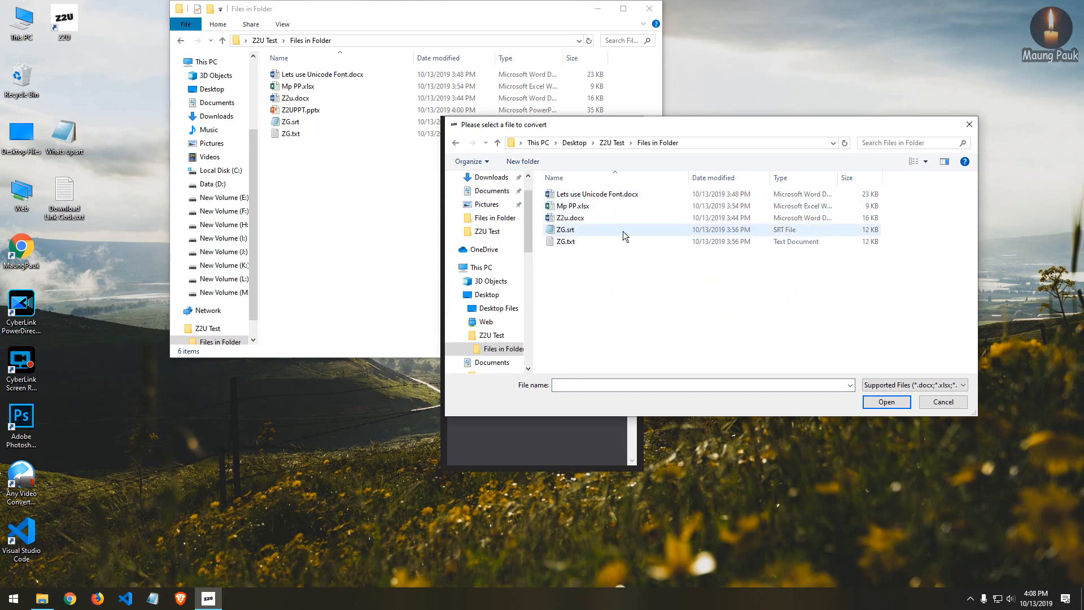
mouse_move(591, 224)
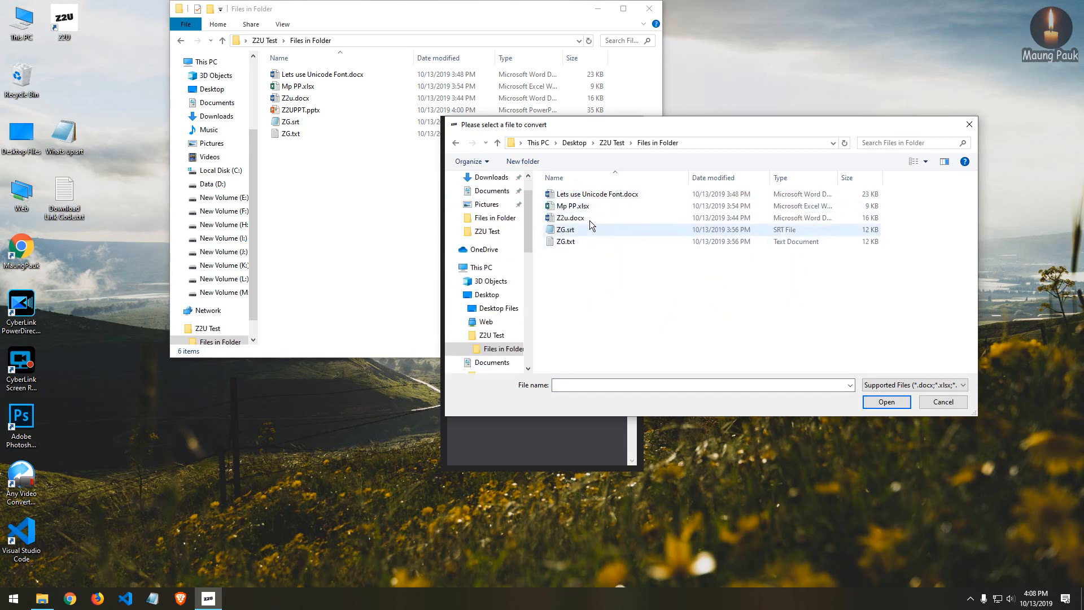
click(569, 217)
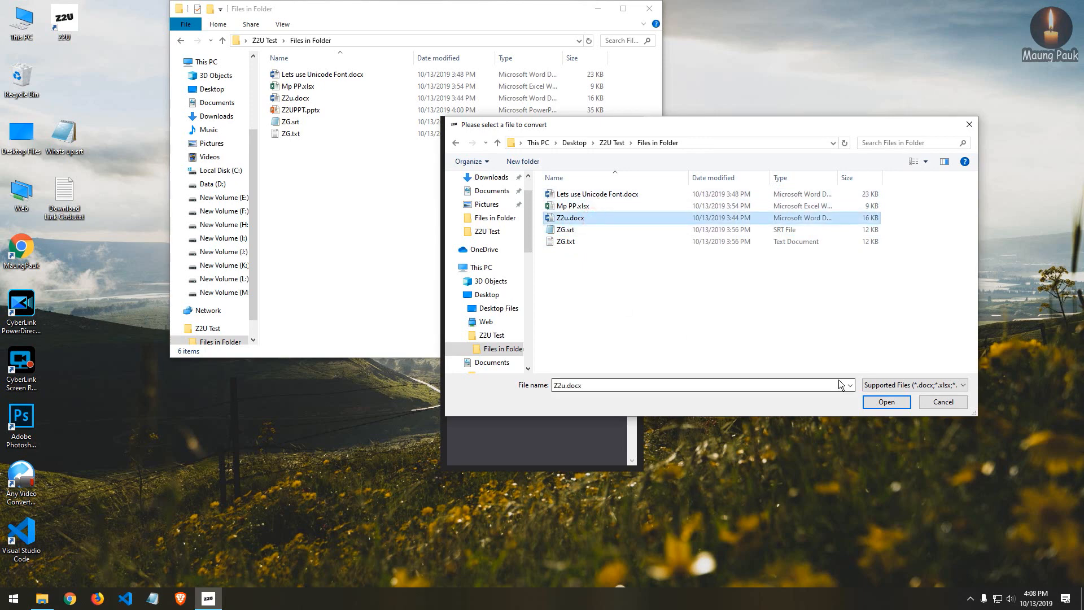
click(885, 401)
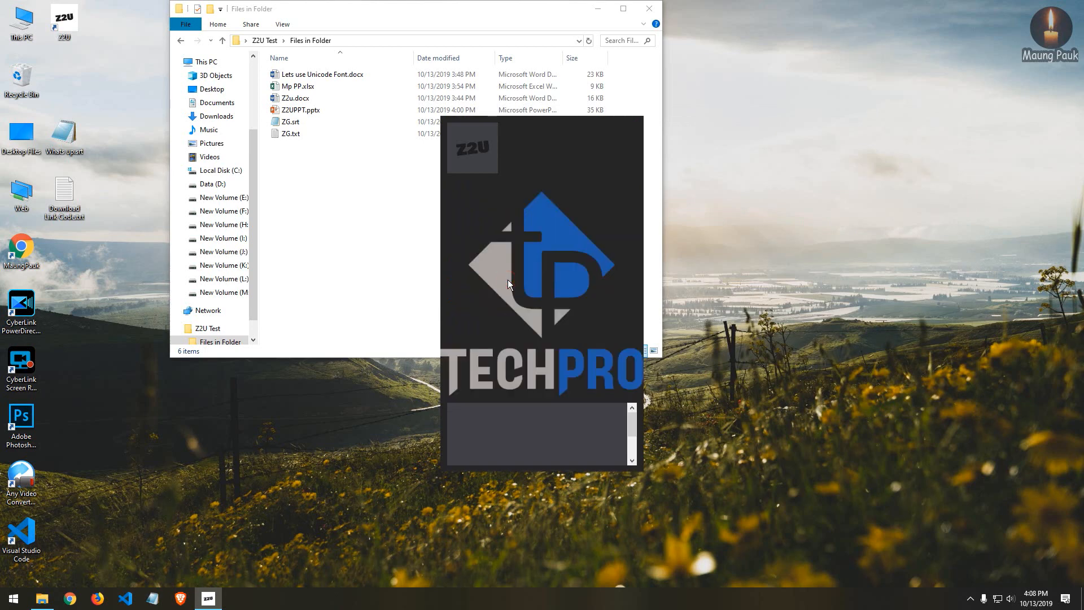
Step: Run the conversion so each Word, Excel, SRT and TXT file gets a _UNI copy
click(493, 281)
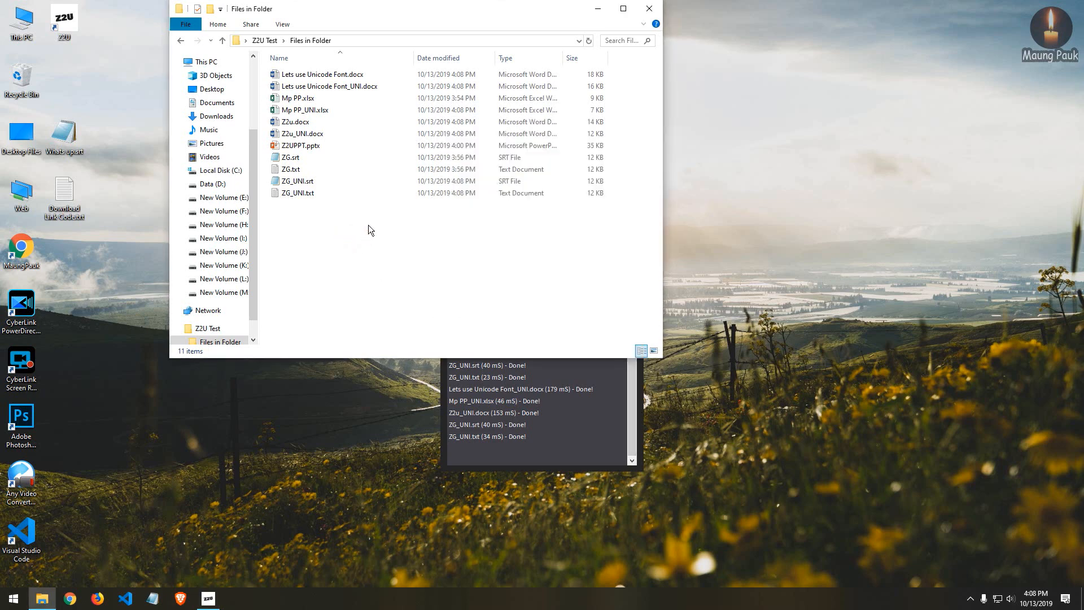
Step: Sort files newest first, open ZG_UNI.srt in Notepad, then open Mp PP_UNI.xlsx
right_click(368, 230)
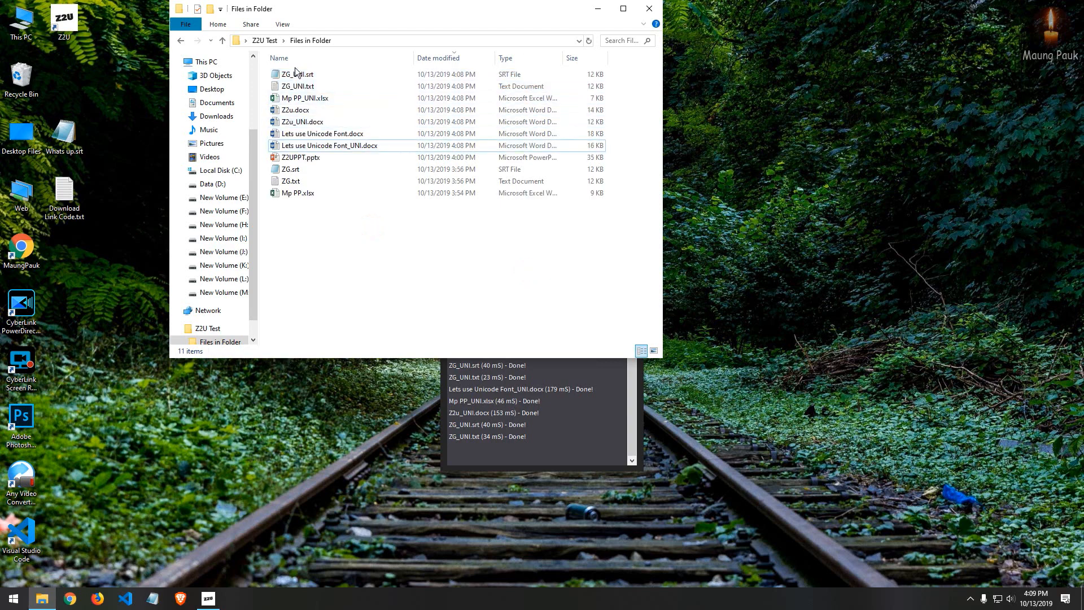
double_click(293, 74)
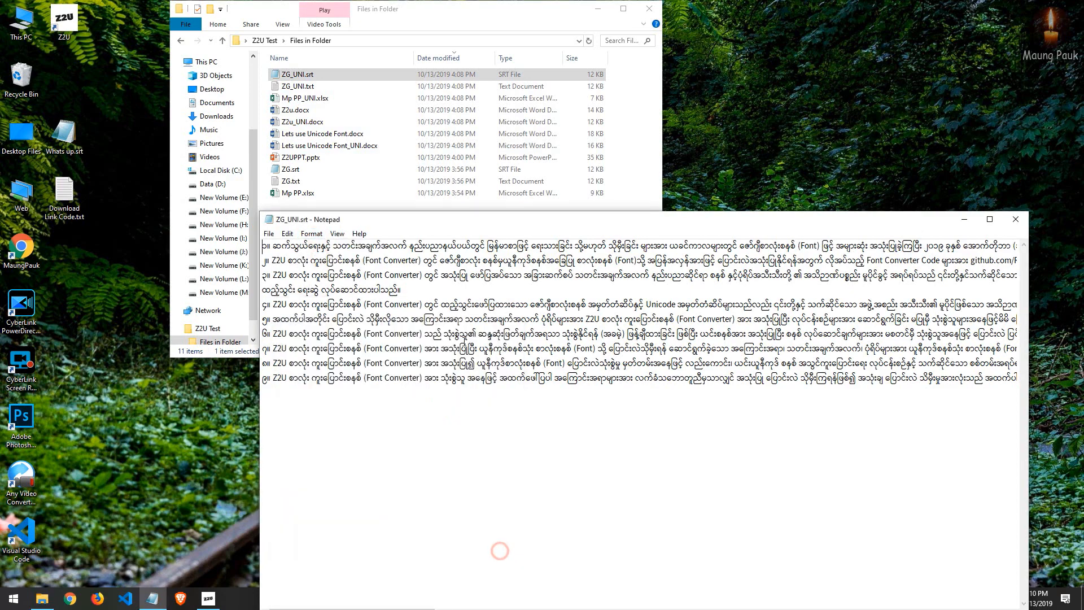
click(304, 98)
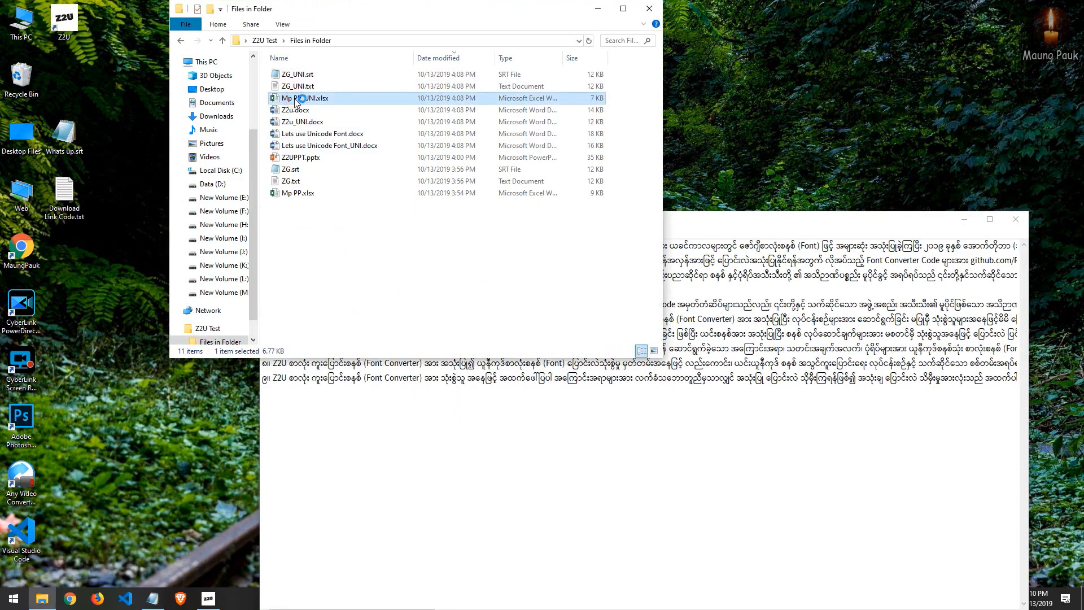
double_click(305, 97)
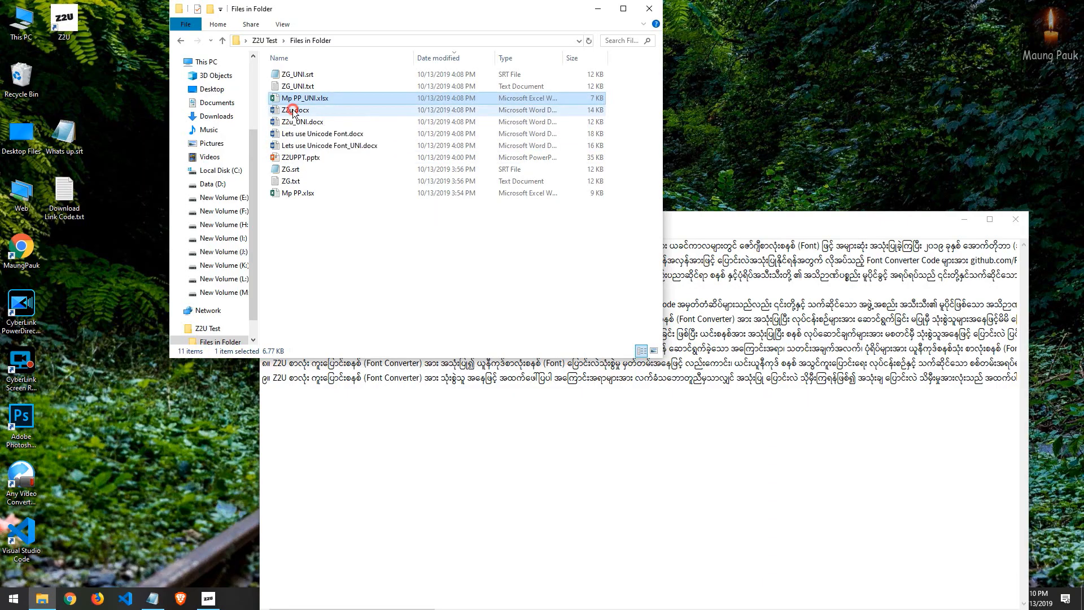
Step: Open Z2u_UNI.docx in Word and check its Pyidaungsu font in the Font box
double_click(295, 110)
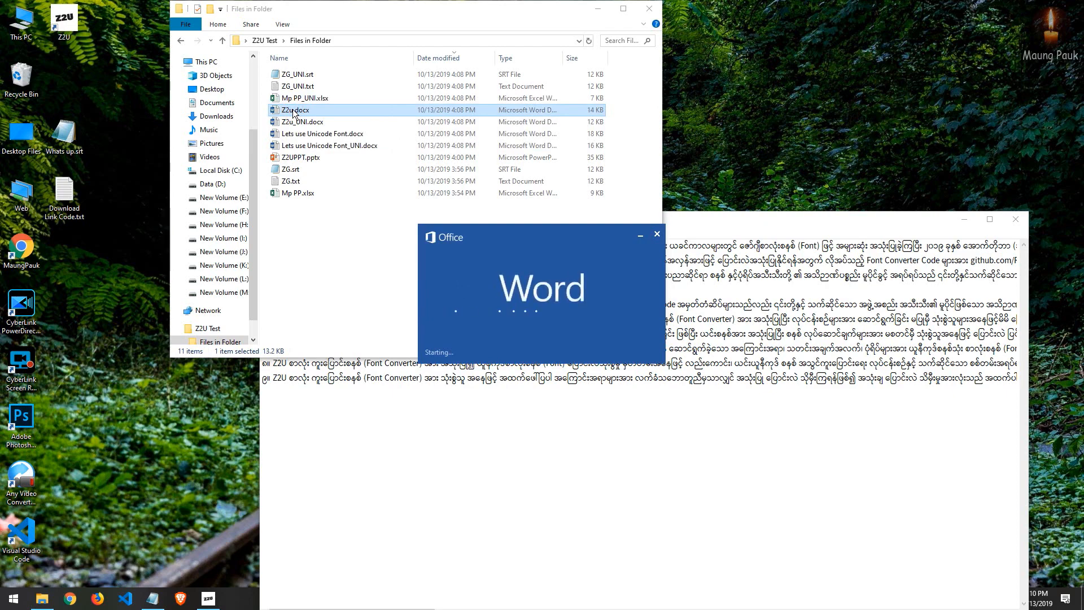
double_click(295, 110)
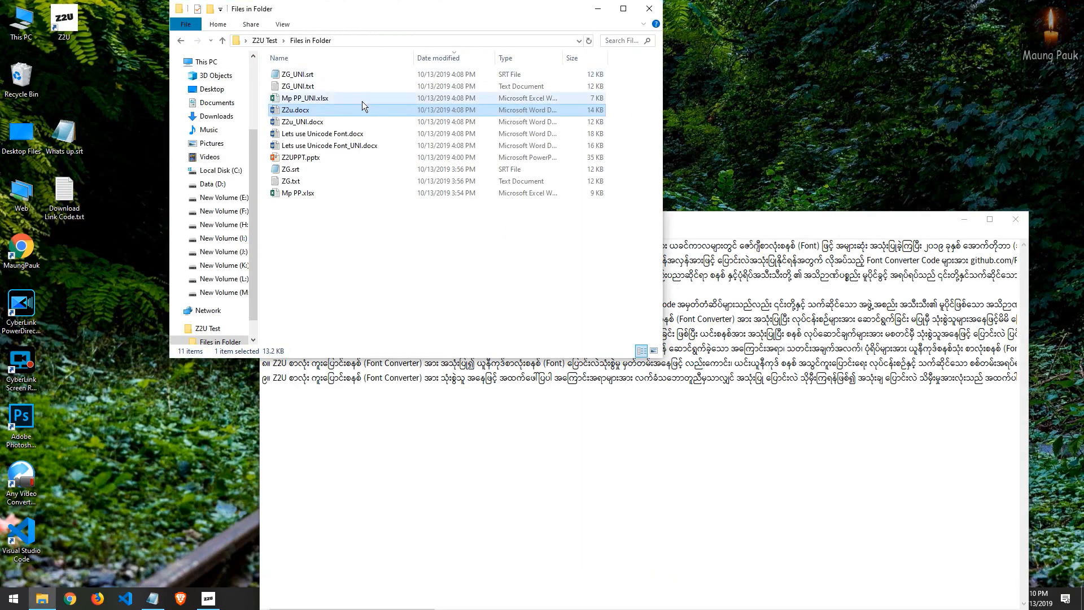
double_click(303, 122)
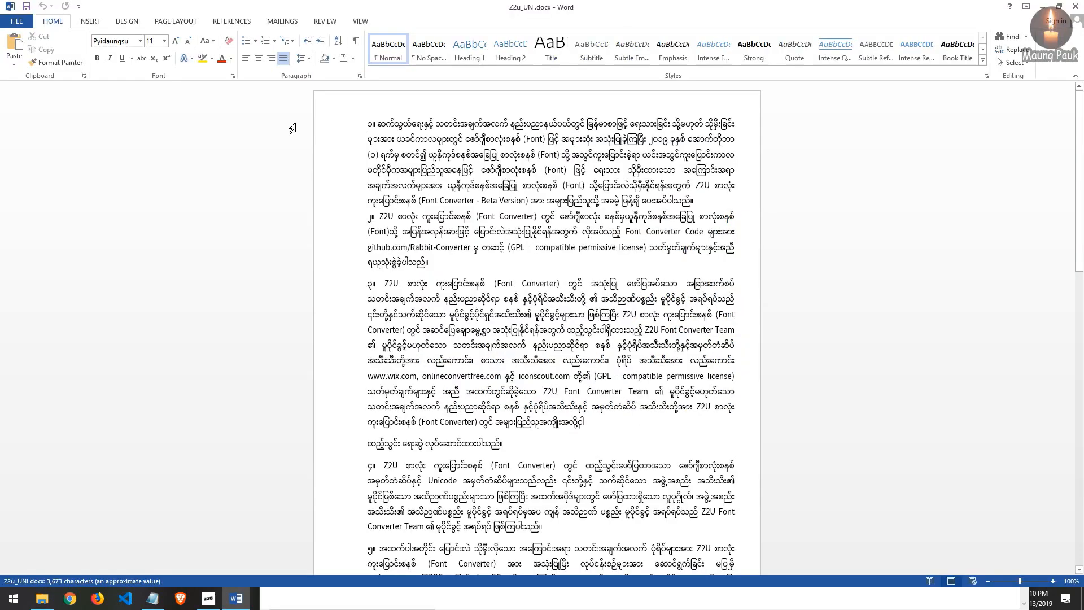
mouse_move(118, 41)
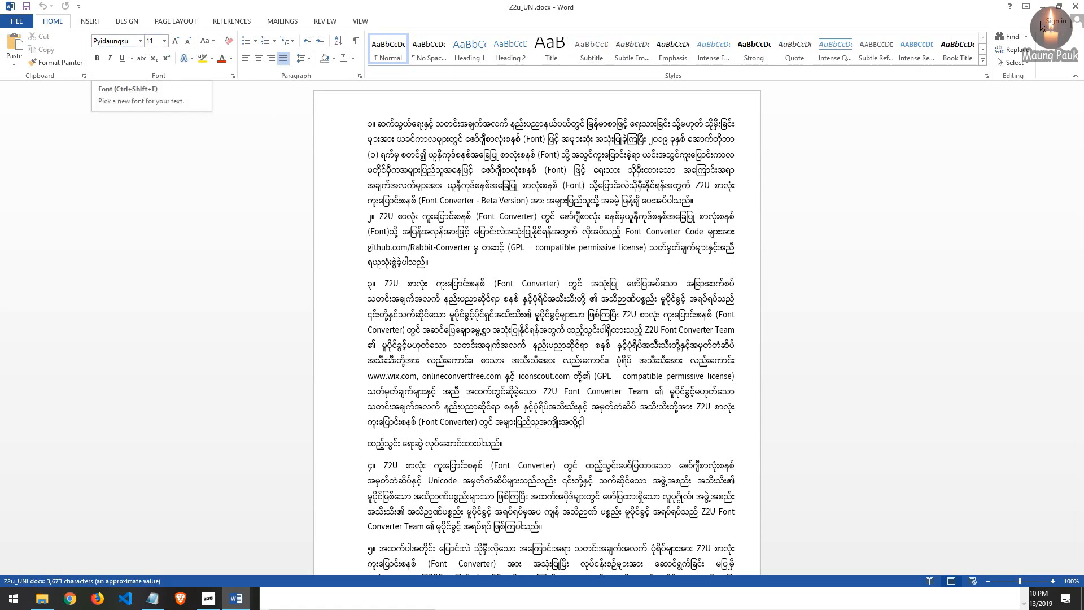
click(41, 598)
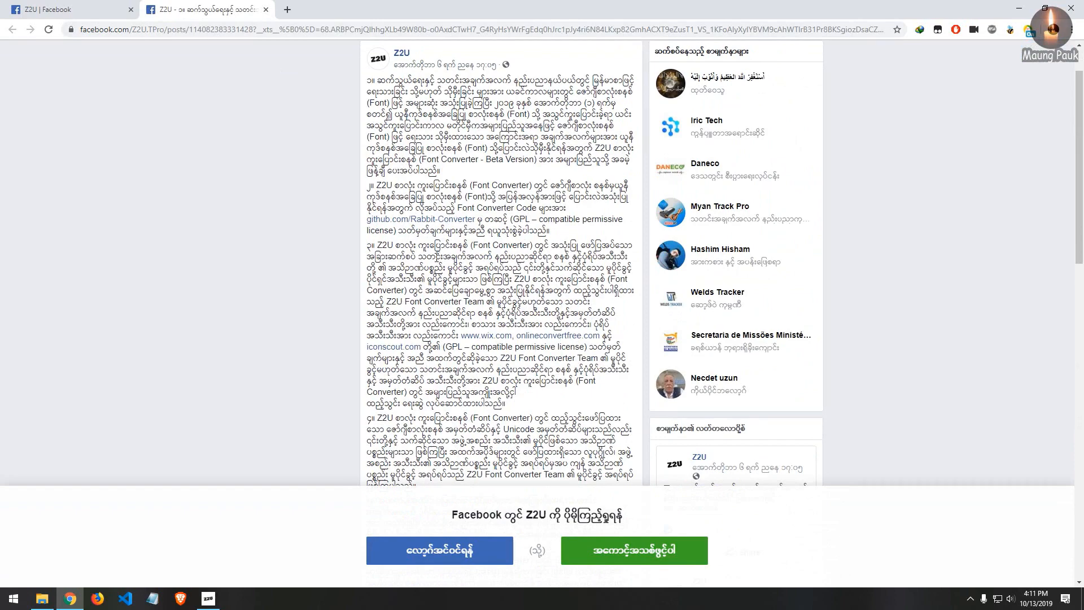
Step: Scroll down to the later numbered paragraphs of Z2U's Burmese Facebook post
scroll(down, 3)
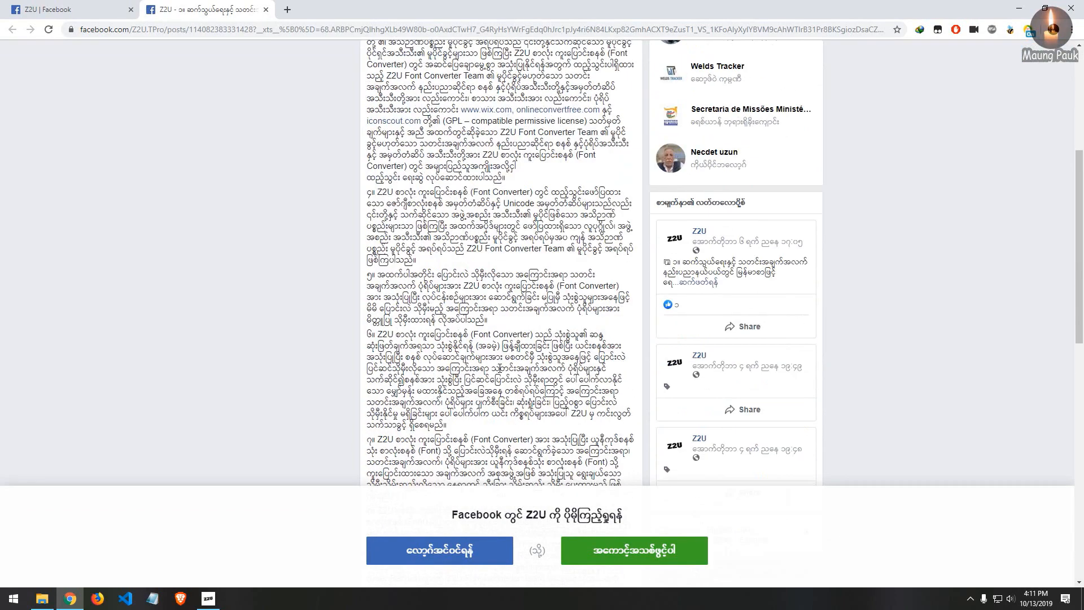